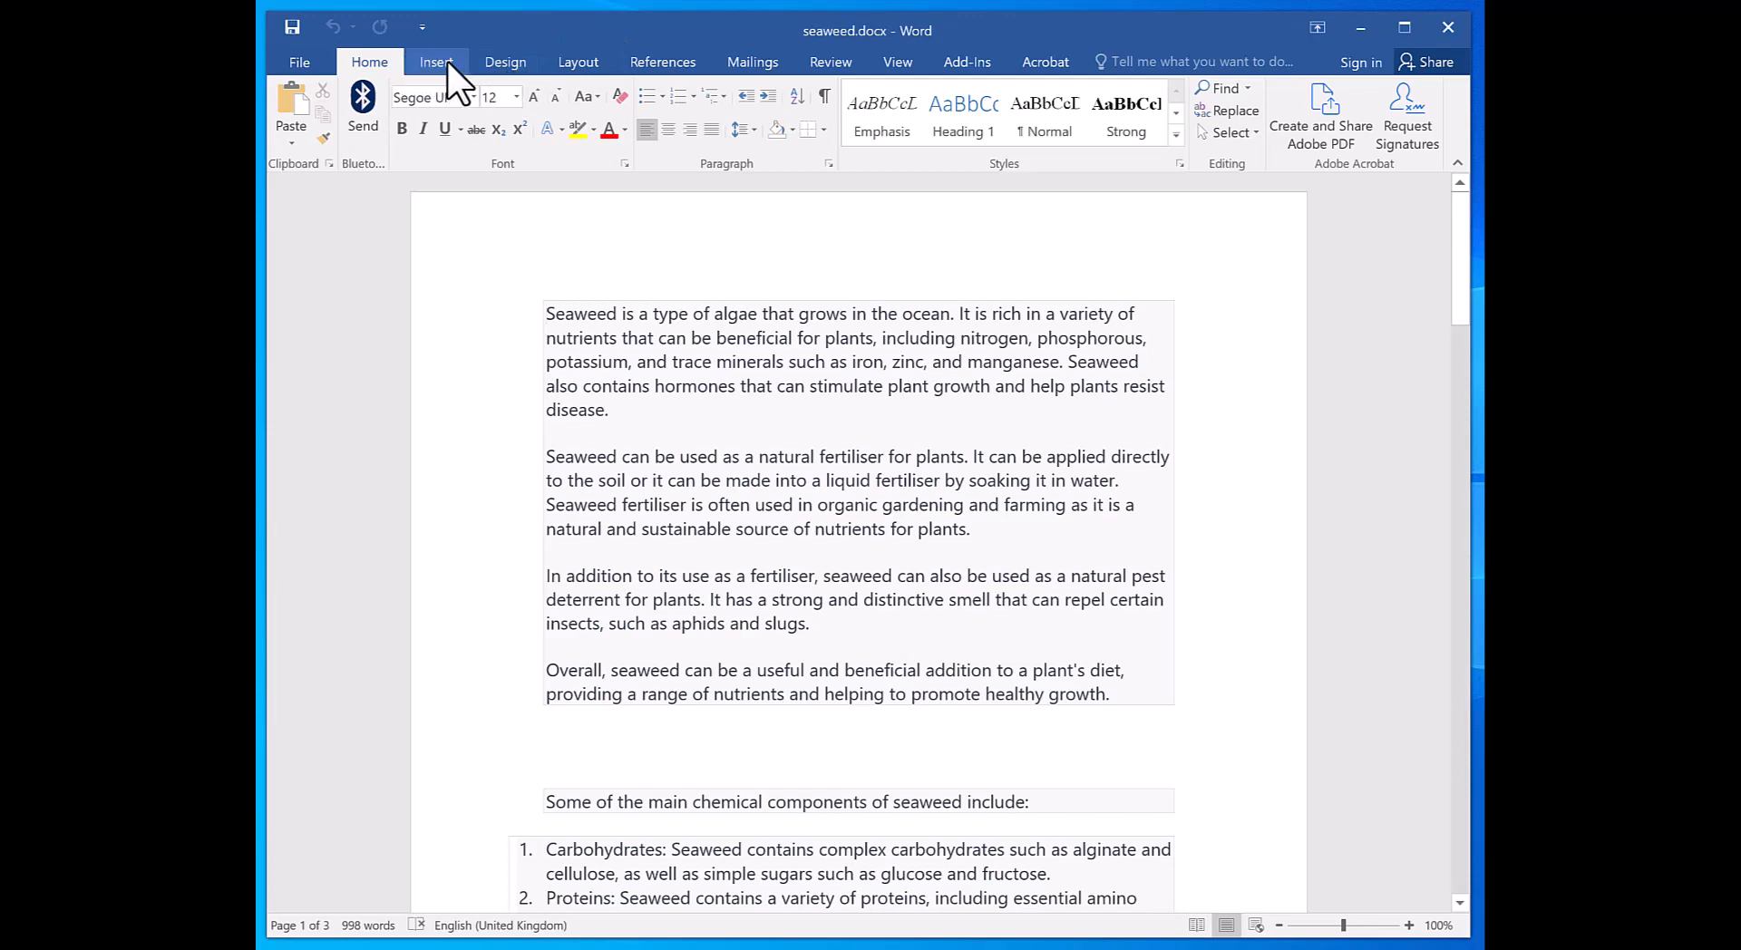
From Insert > Page Number, show the Top of Page number style gallery
left_click(435, 61)
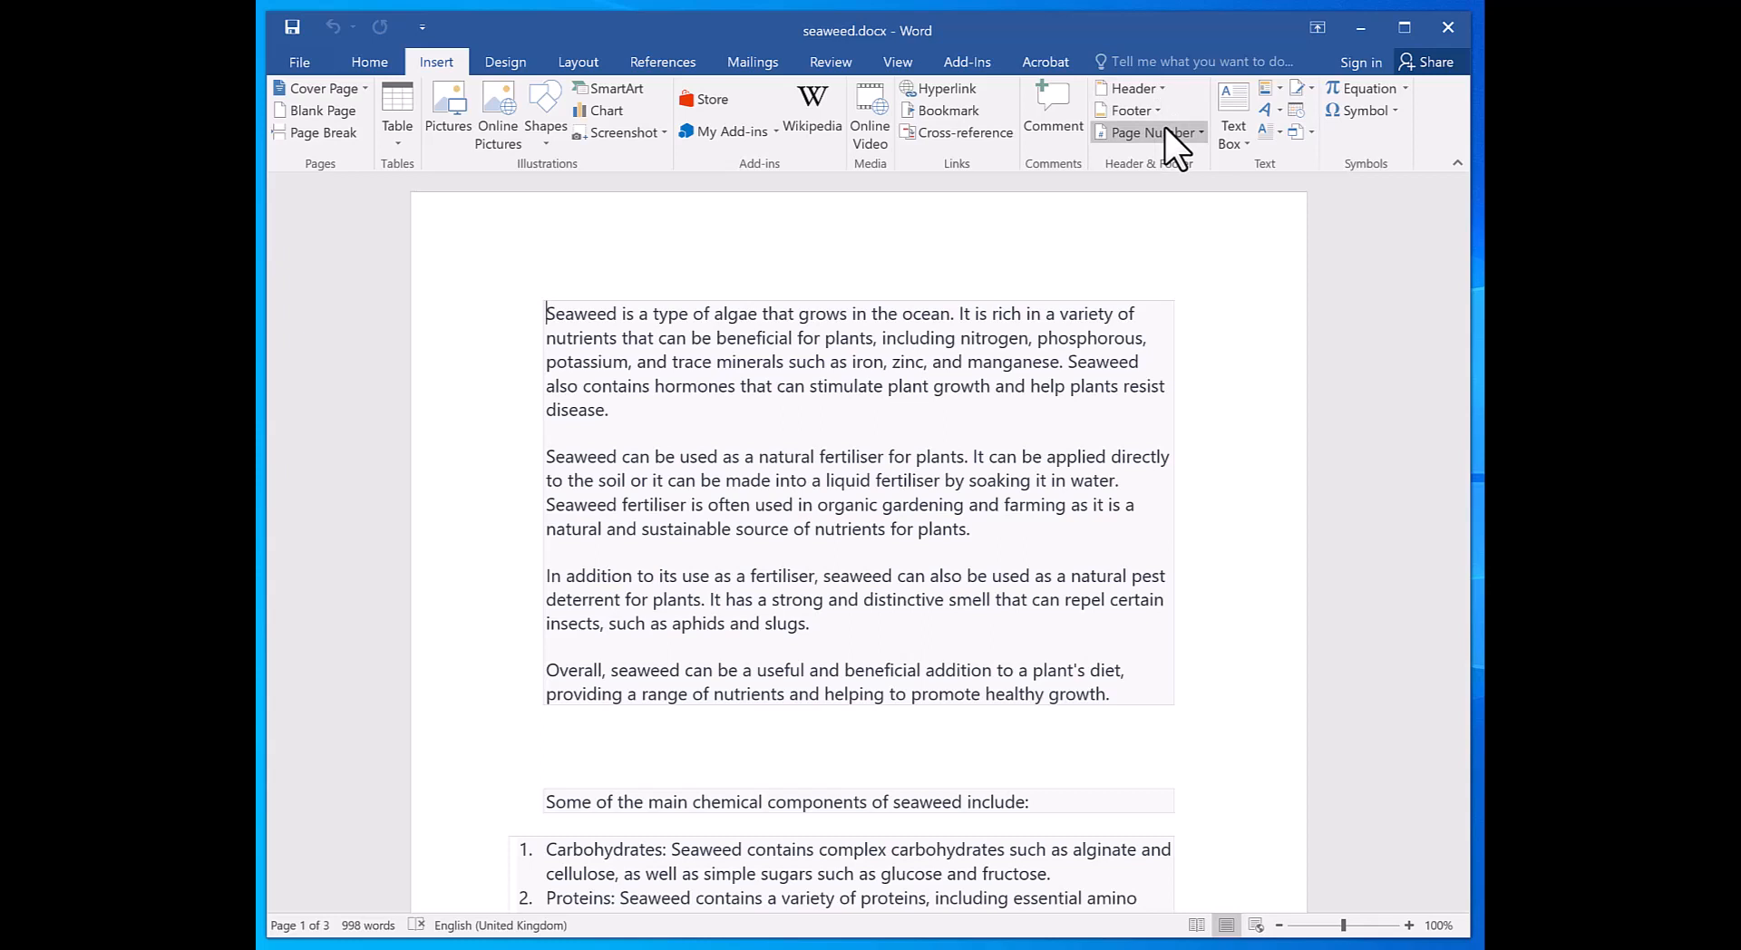
mouse_move(1143, 133)
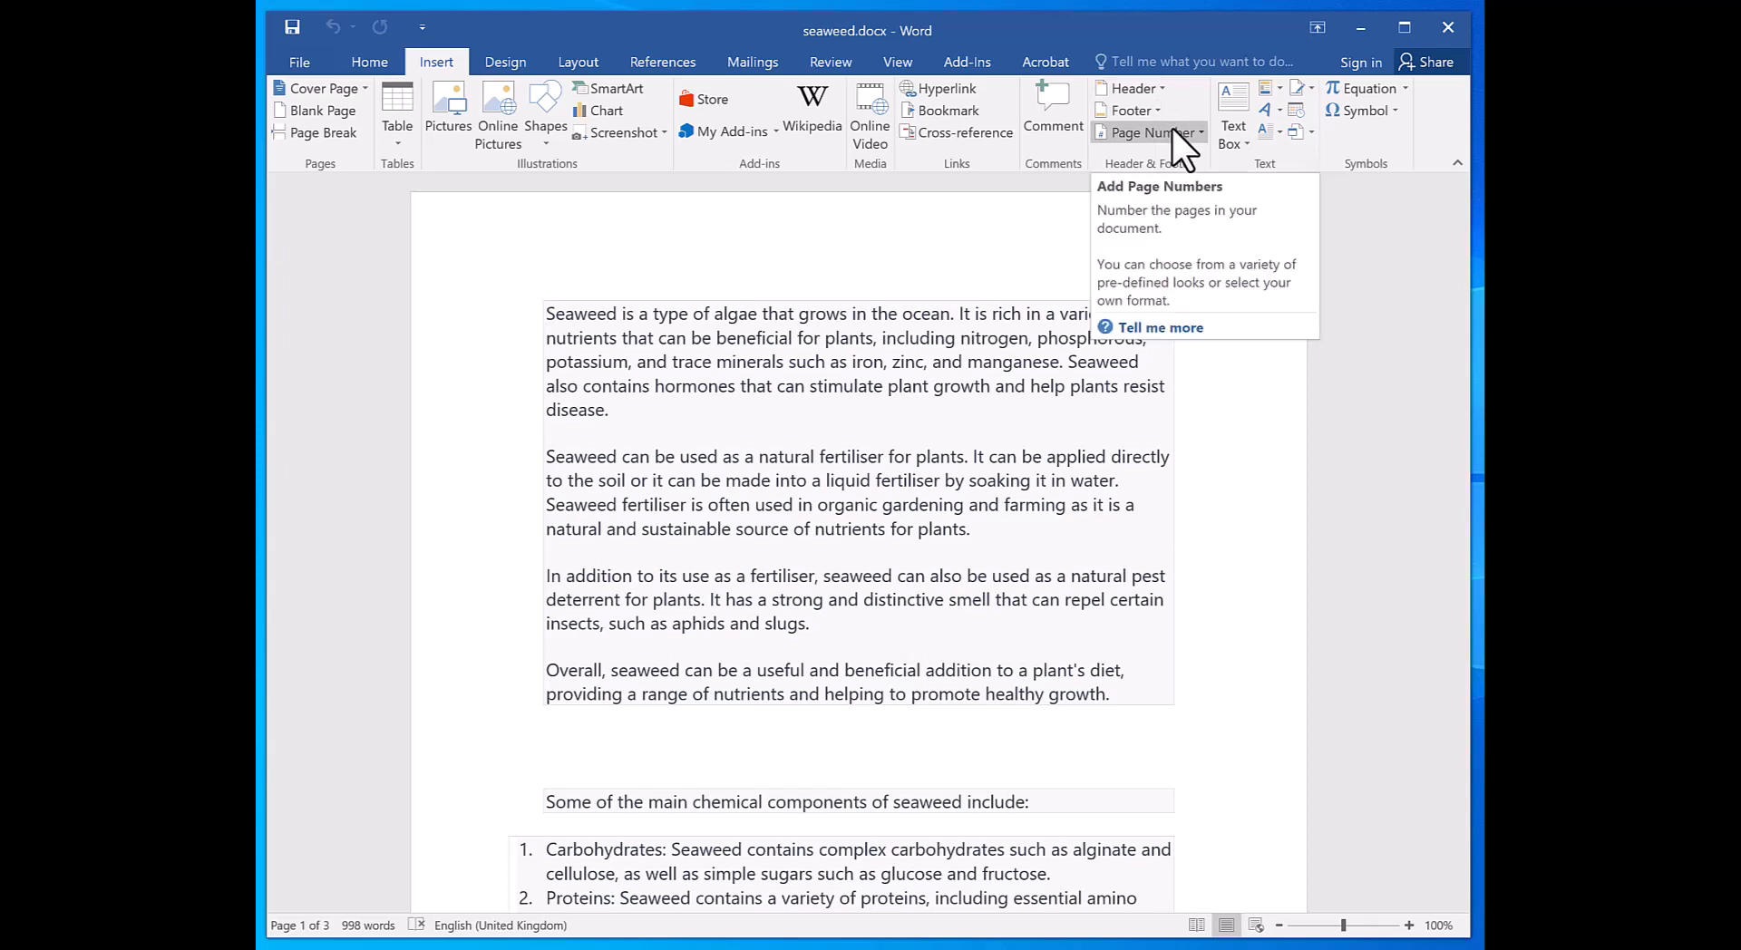
left_click(1143, 133)
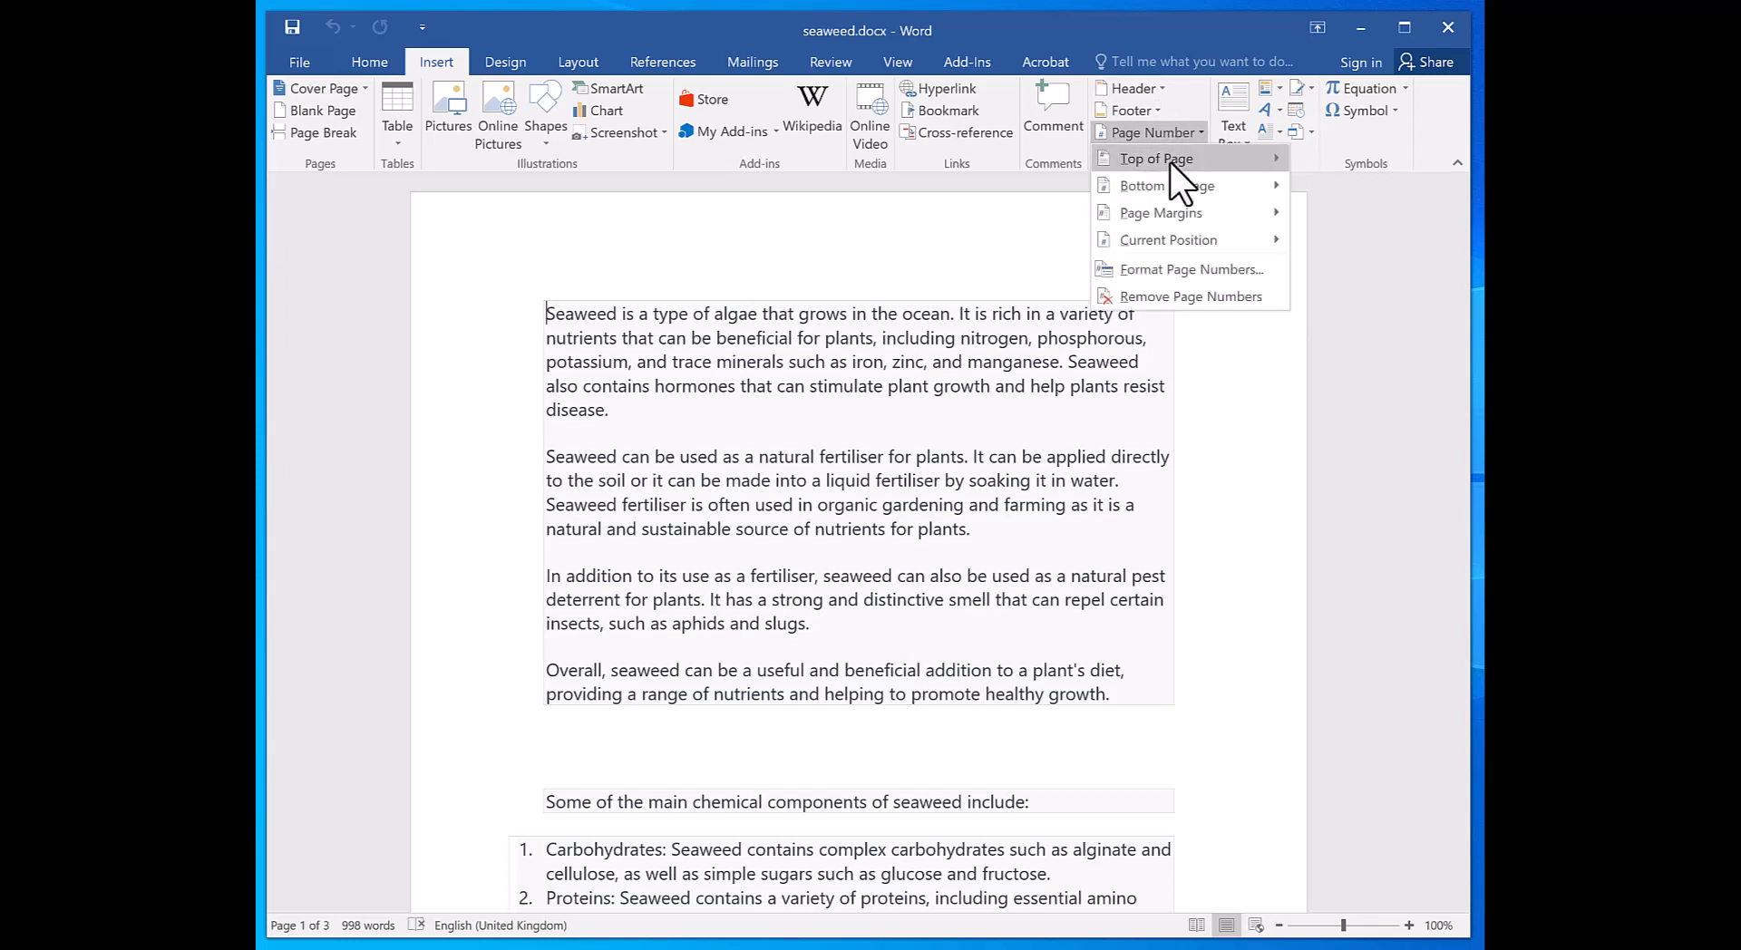
left_click(1154, 158)
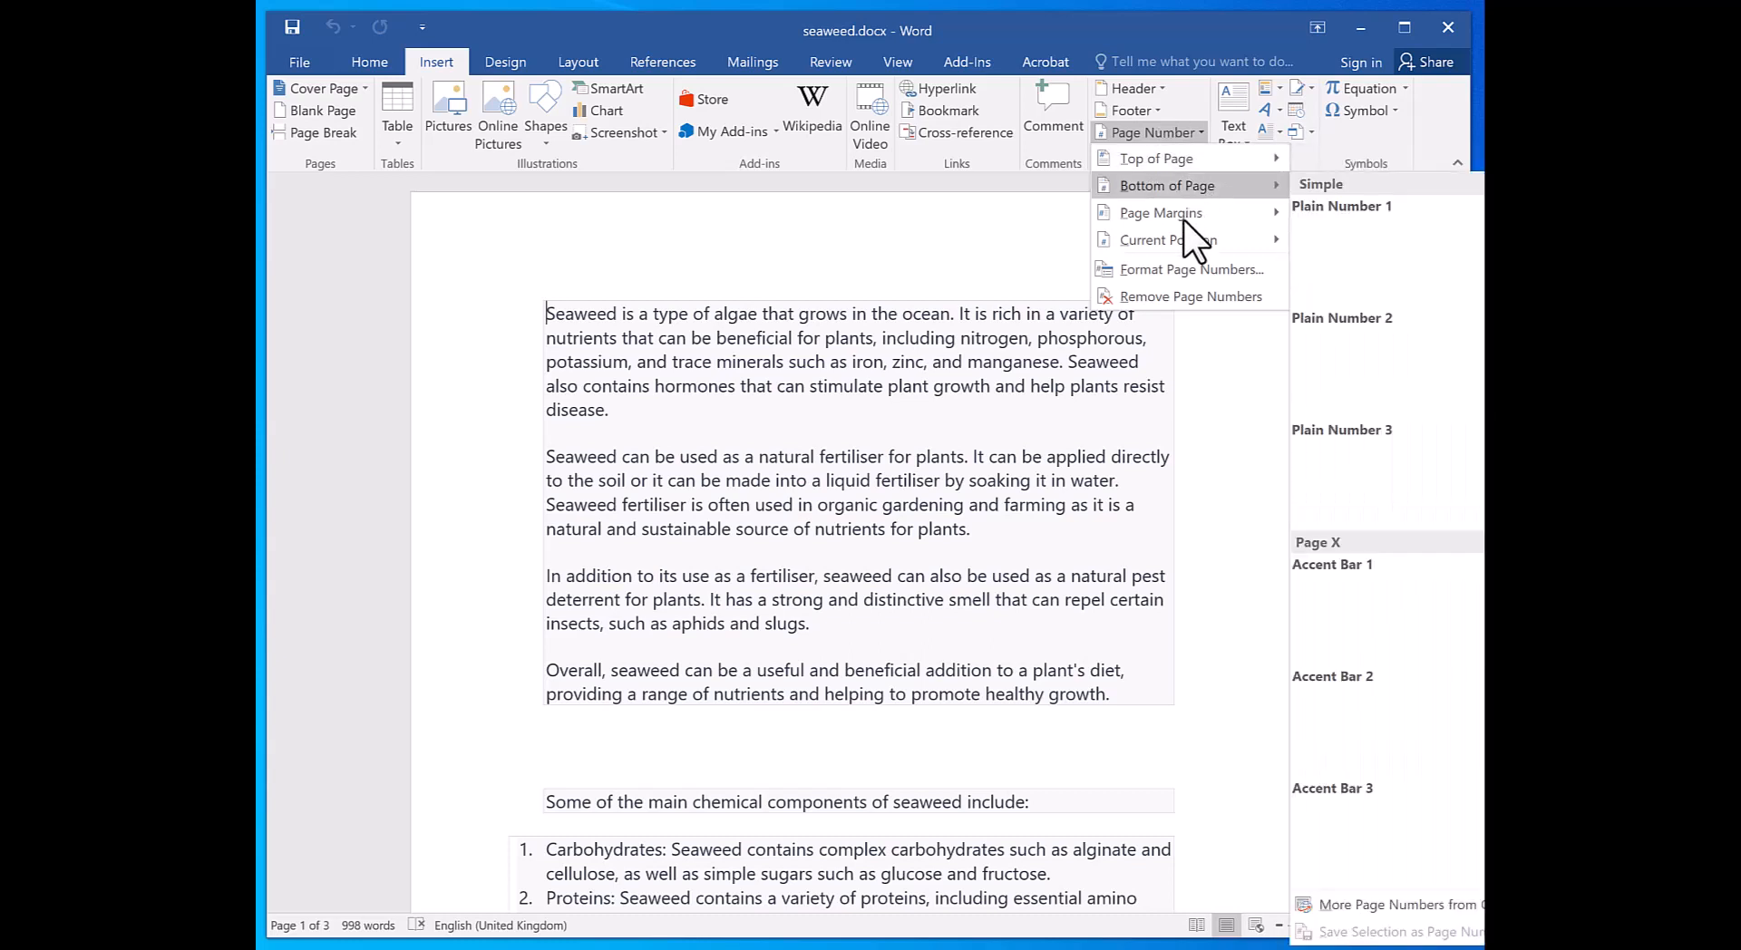
mouse_move(1167, 240)
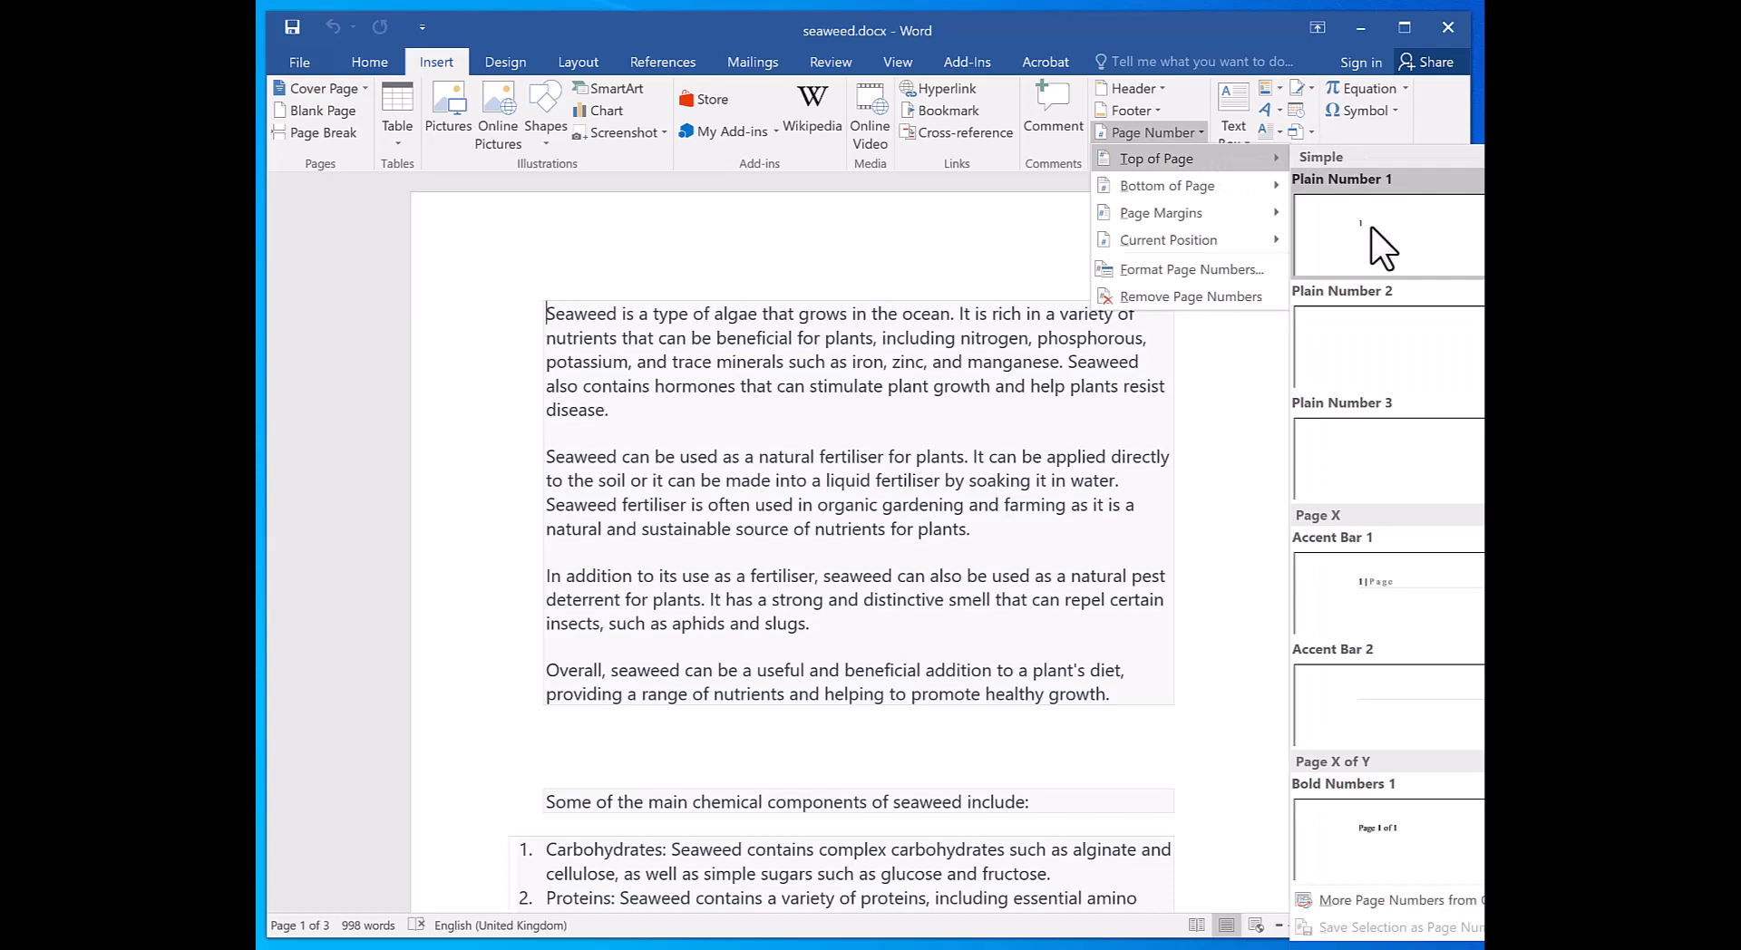
mouse_move(1374, 607)
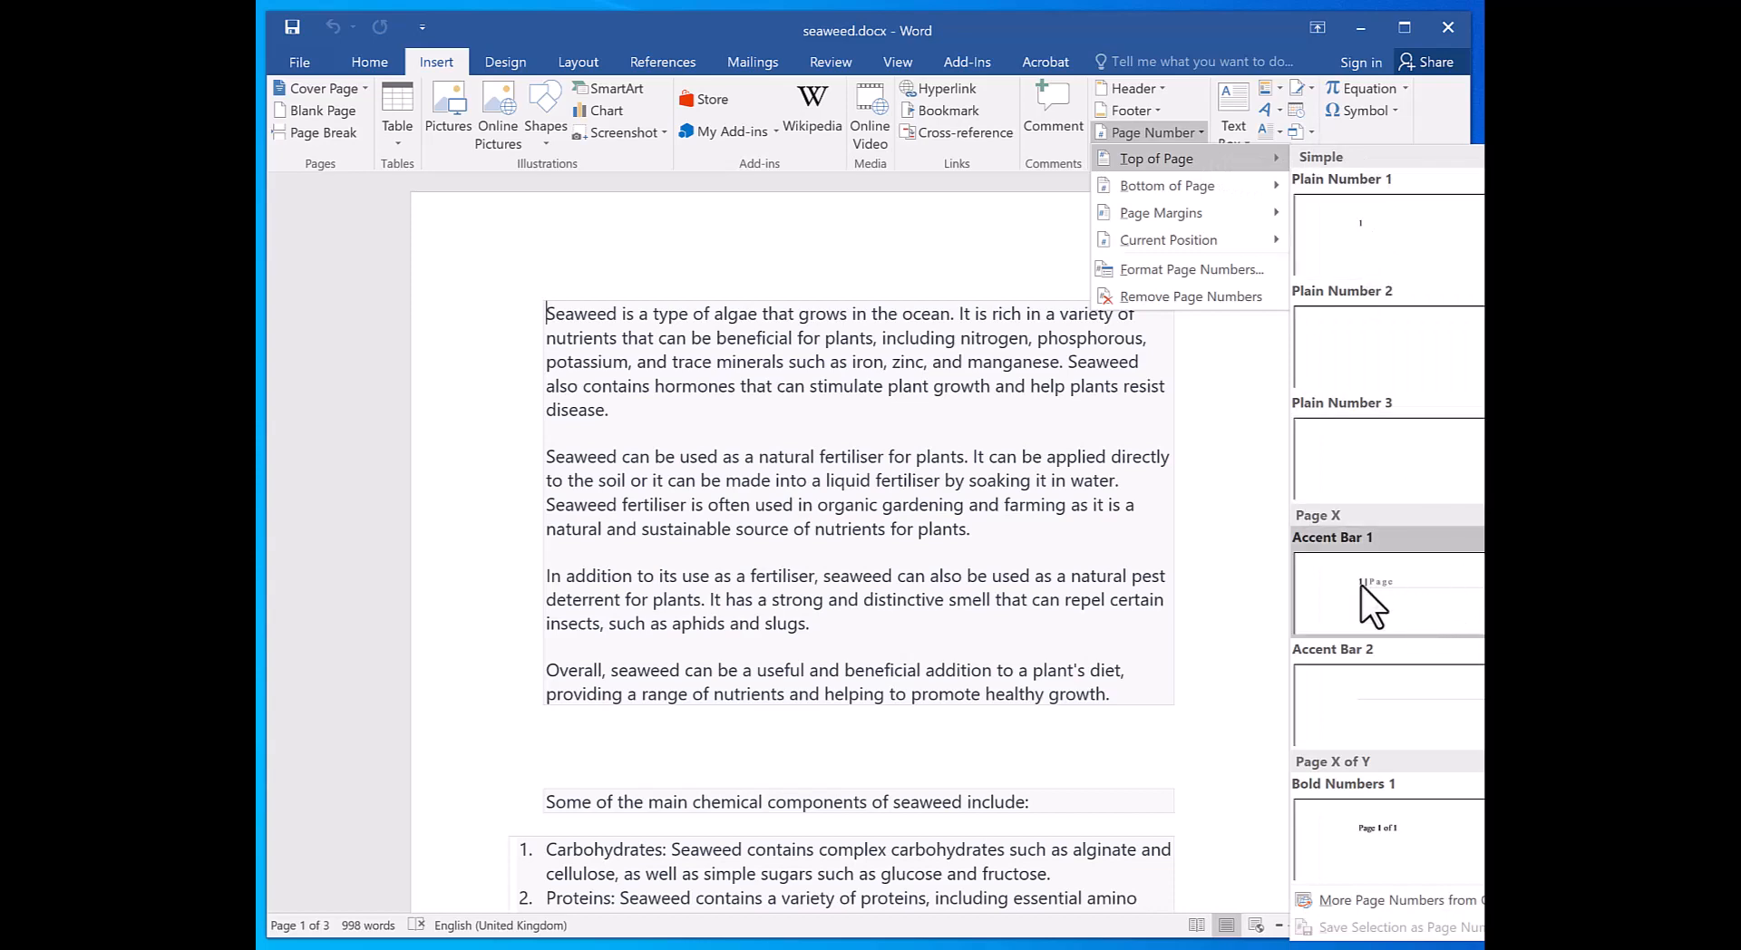
Insert the Accent Bar 1 'Page' header number and scroll to check page 2
left_click(1377, 594)
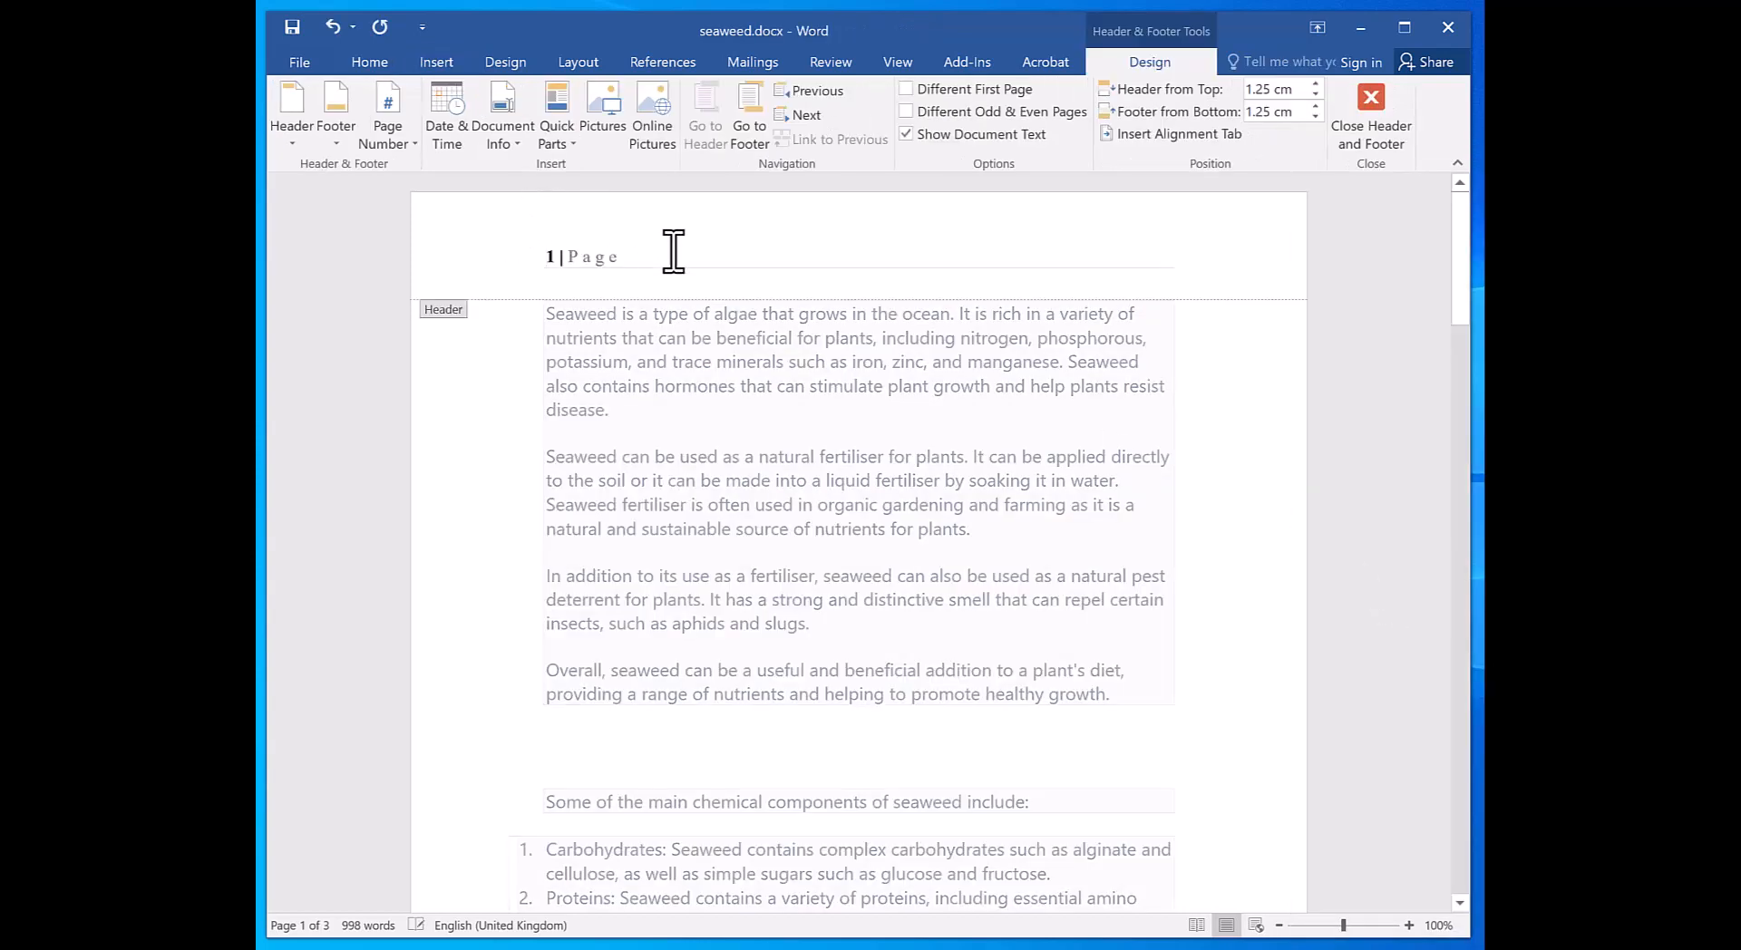
scroll("down", 3)
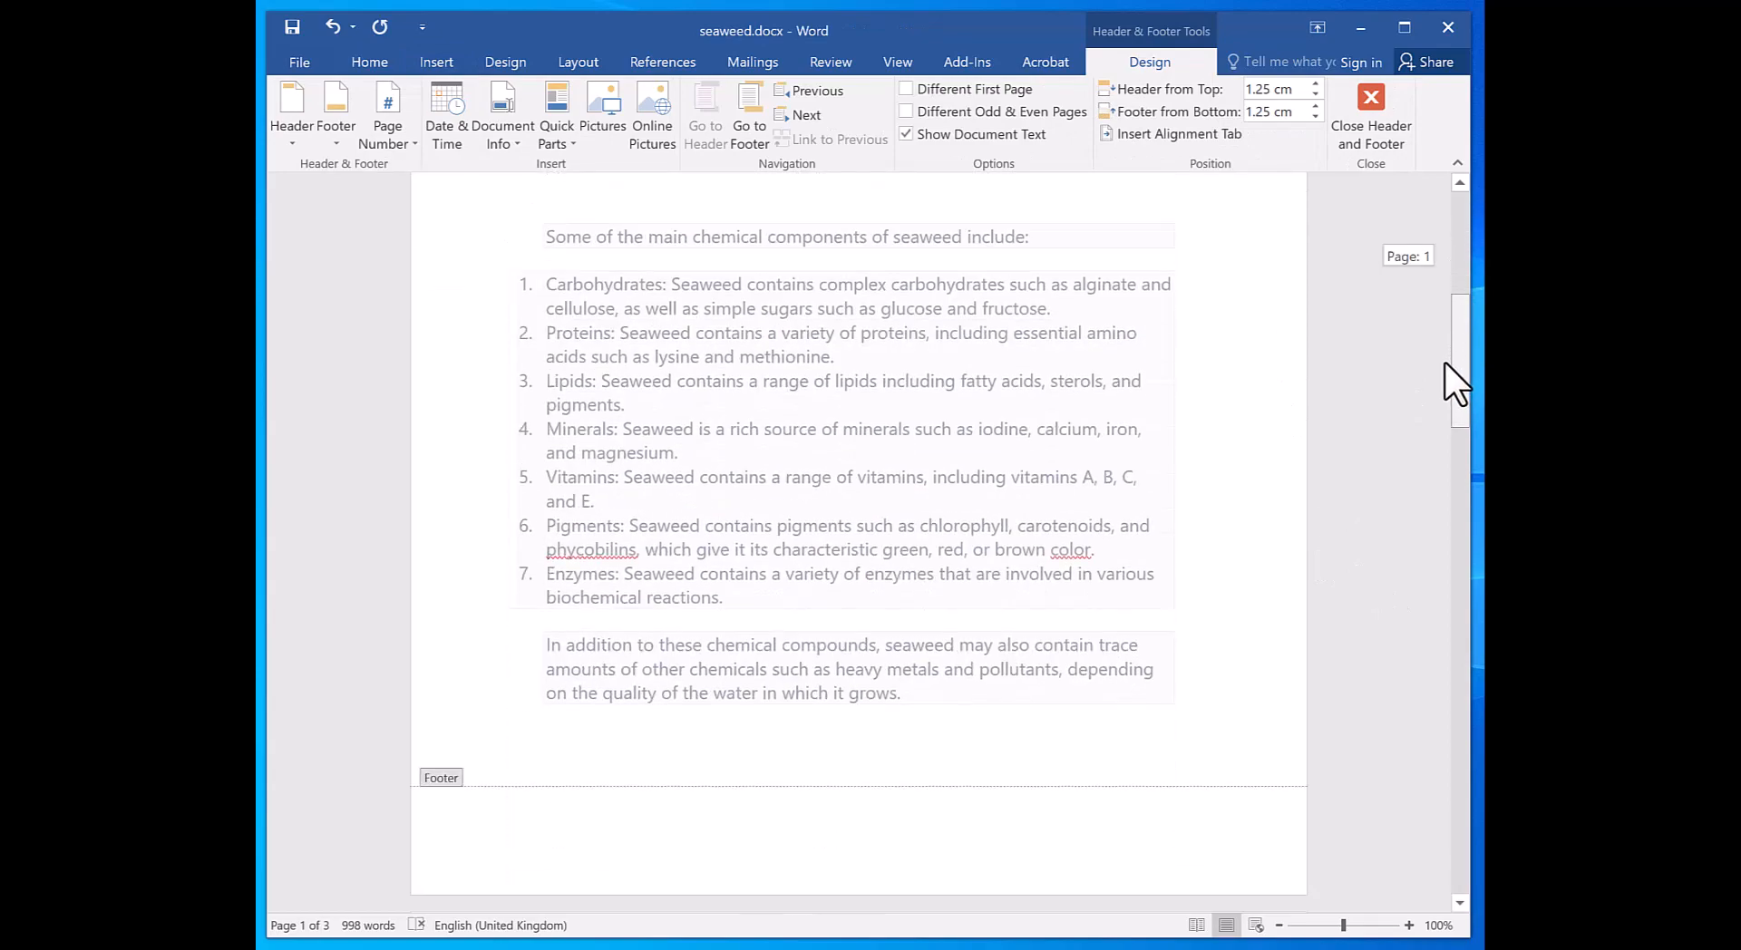
scroll("down", 3)
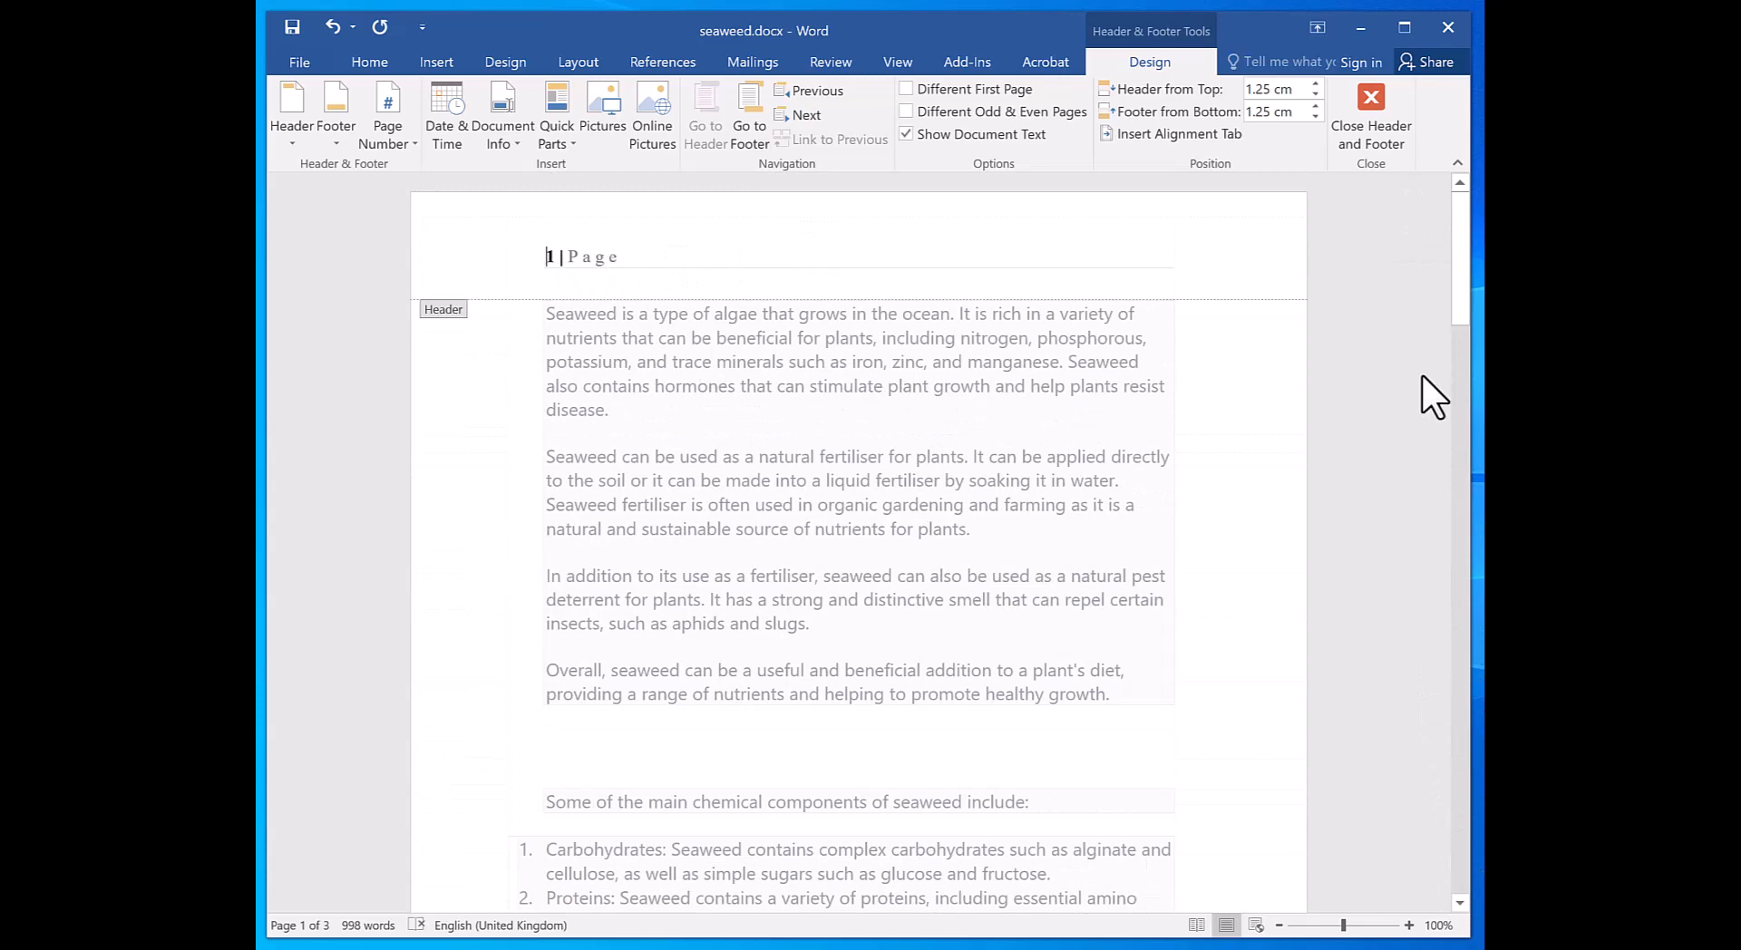
scroll("down", 3)
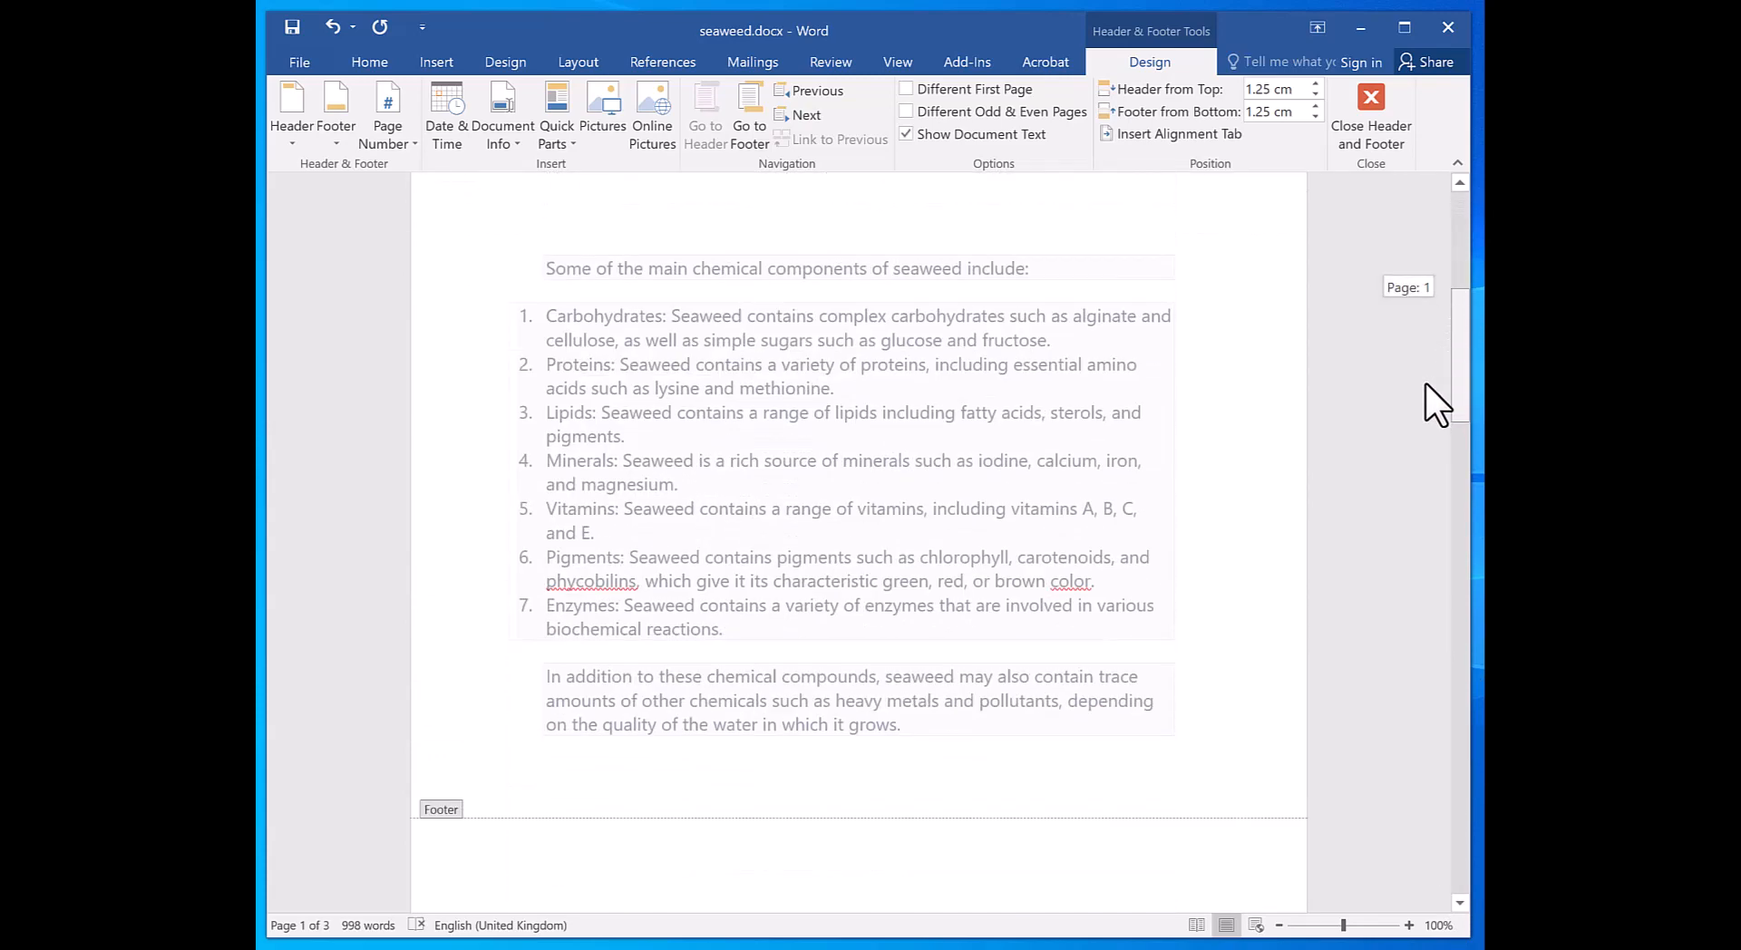
scroll("down", 3)
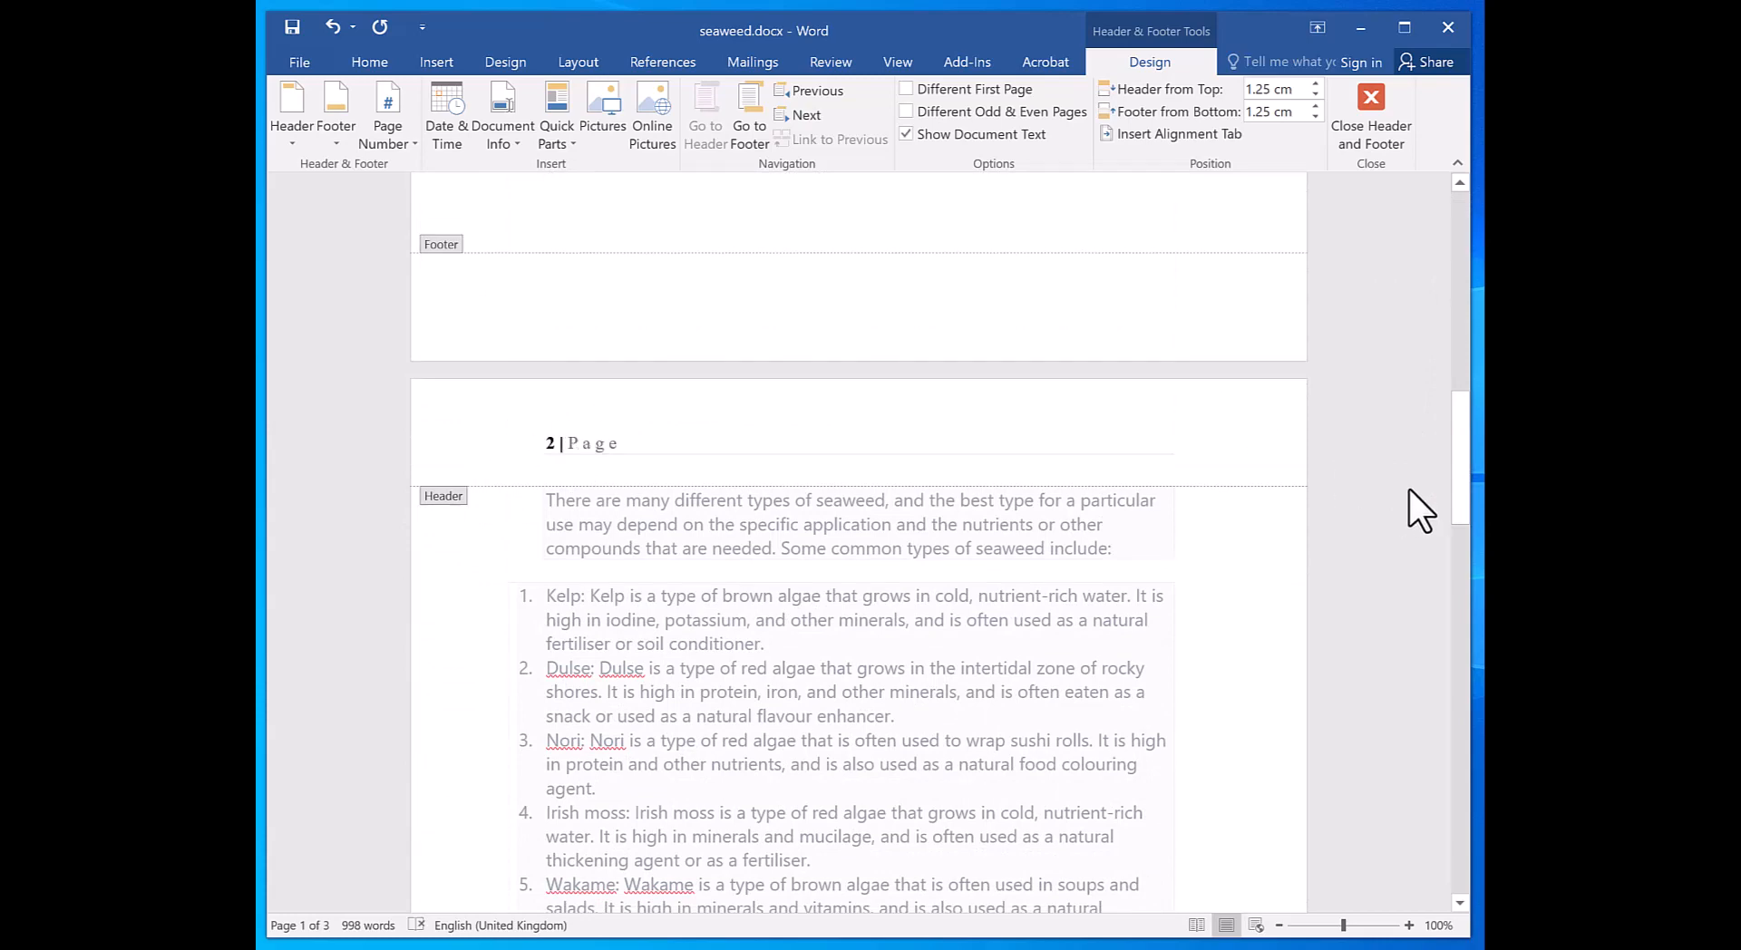
scroll("up", 3)
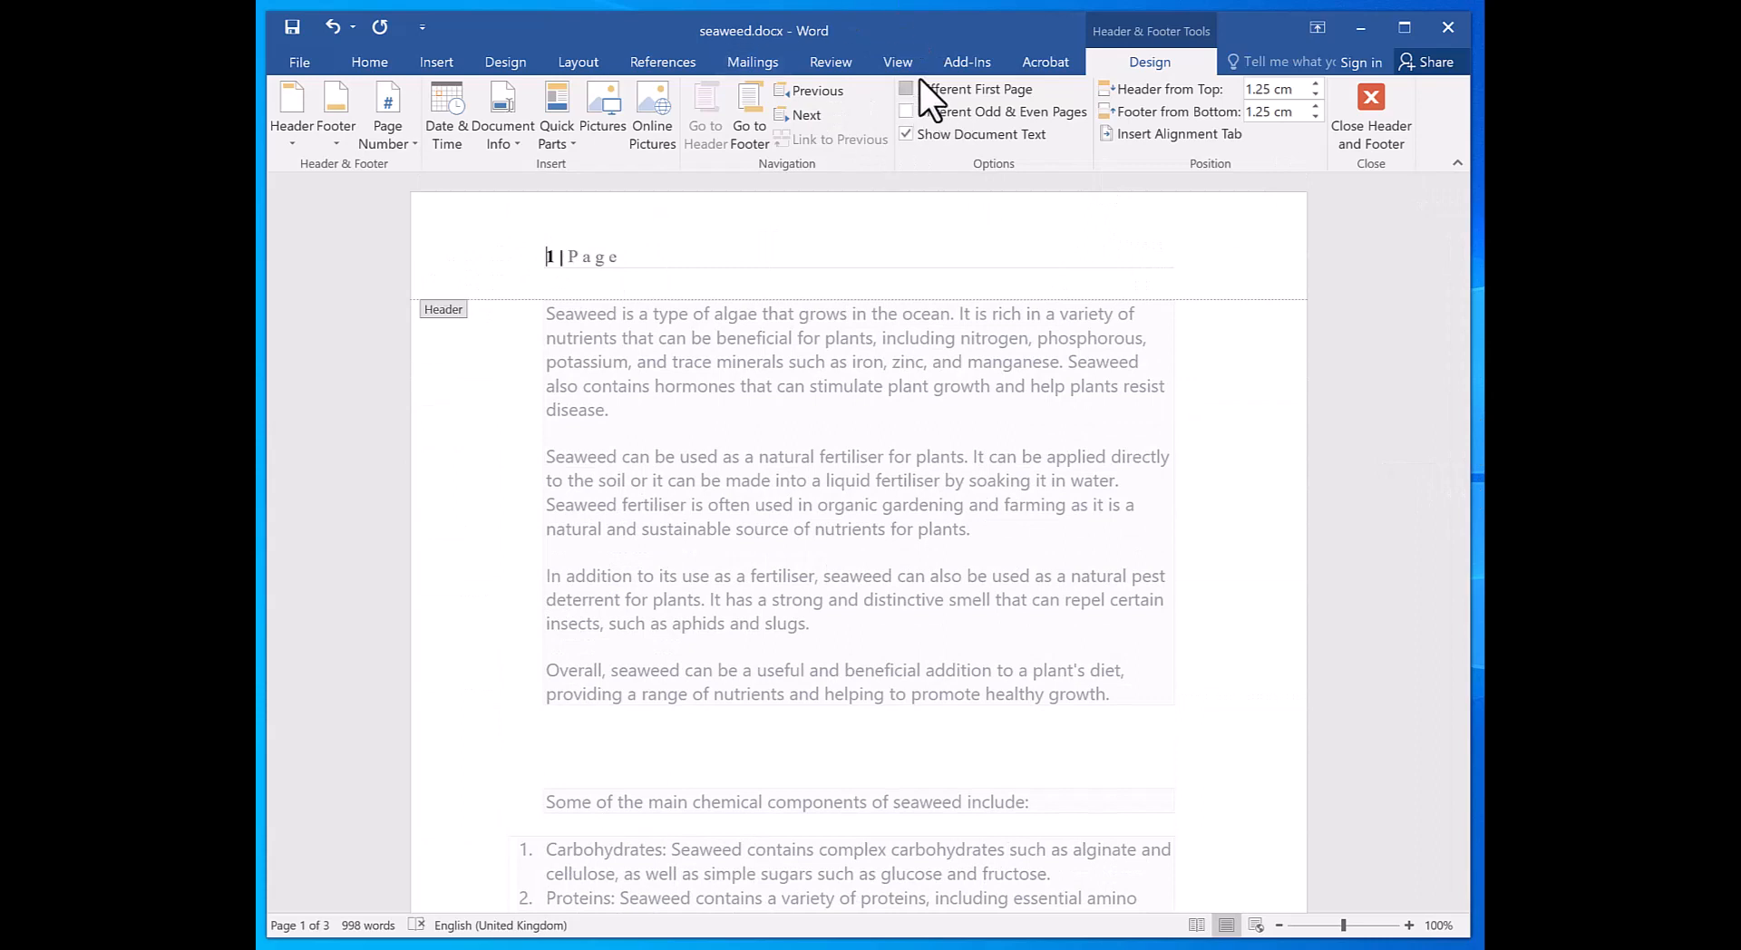
mouse_move(907, 89)
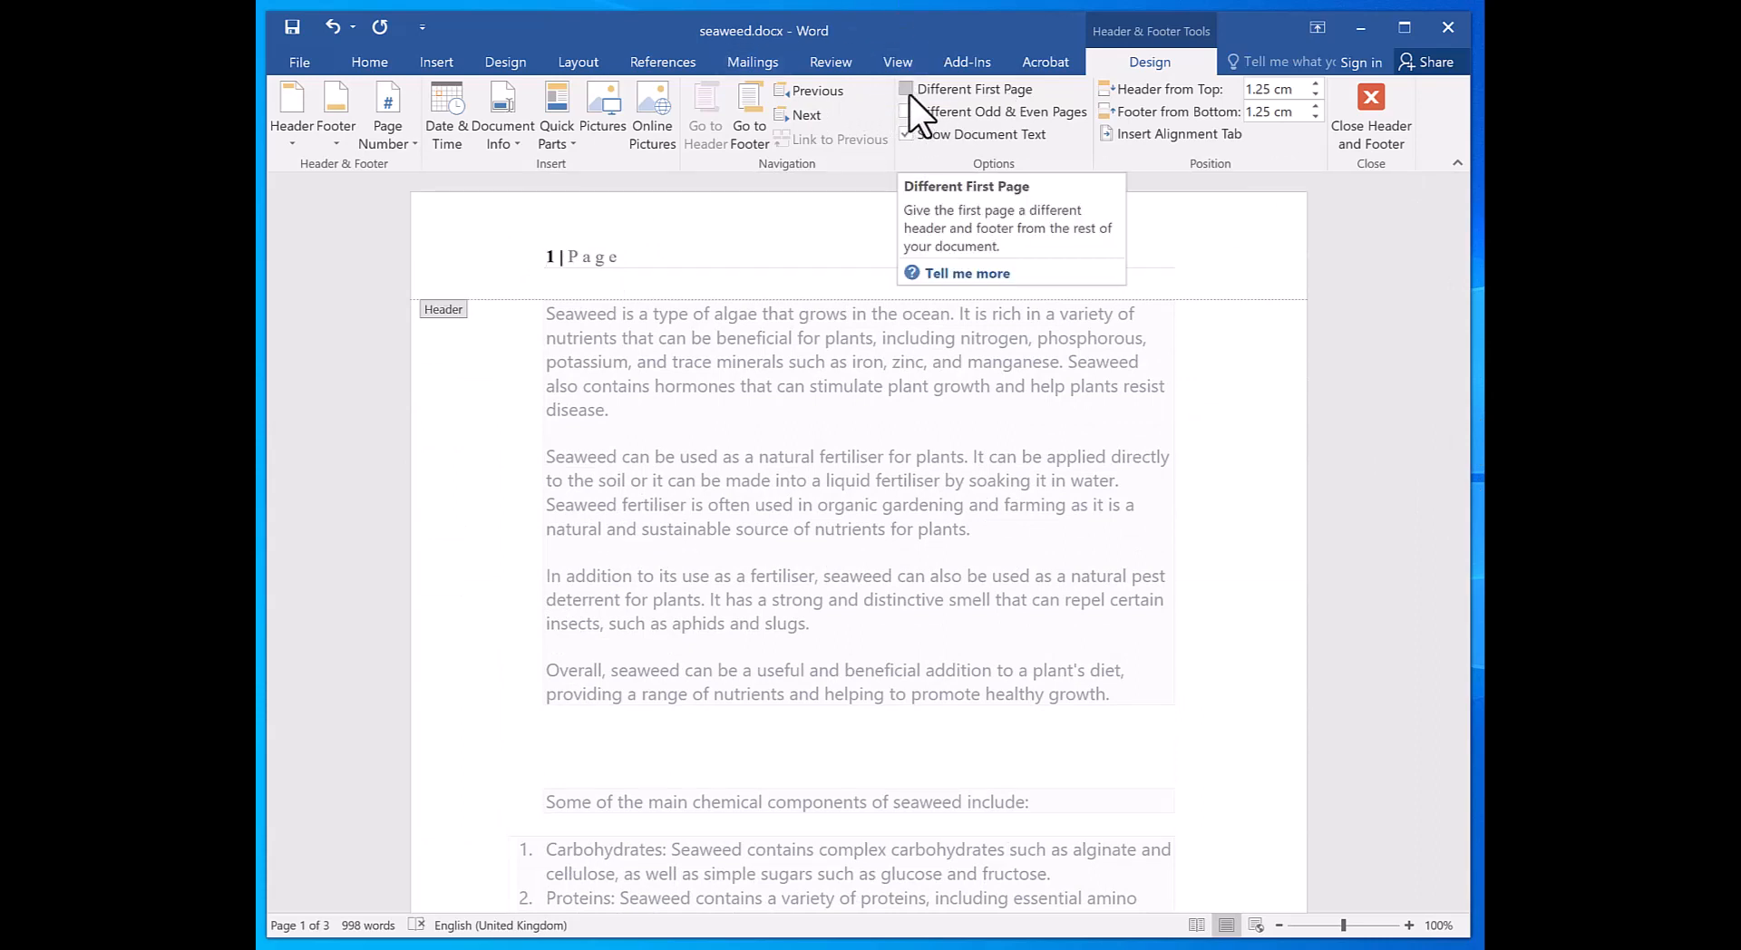
Tick Different First Page so the first page gets its own empty header
left_click(906, 88)
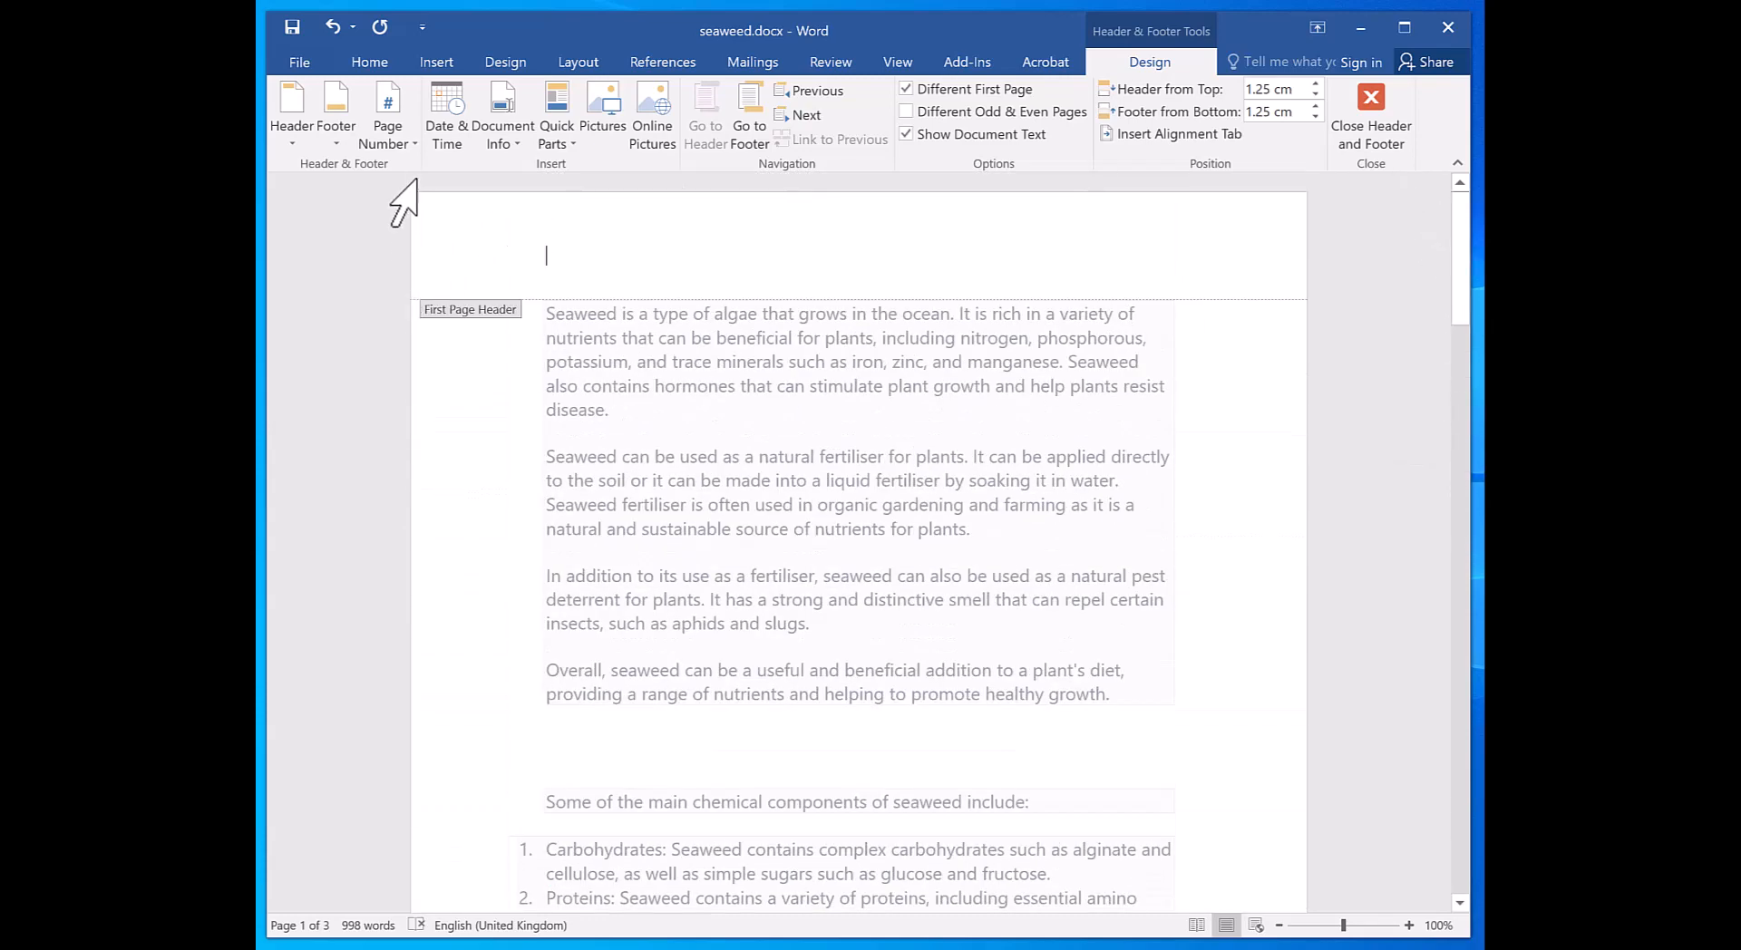
Set page numbering to start at 0, then scroll to verify the headers
left_click(387, 111)
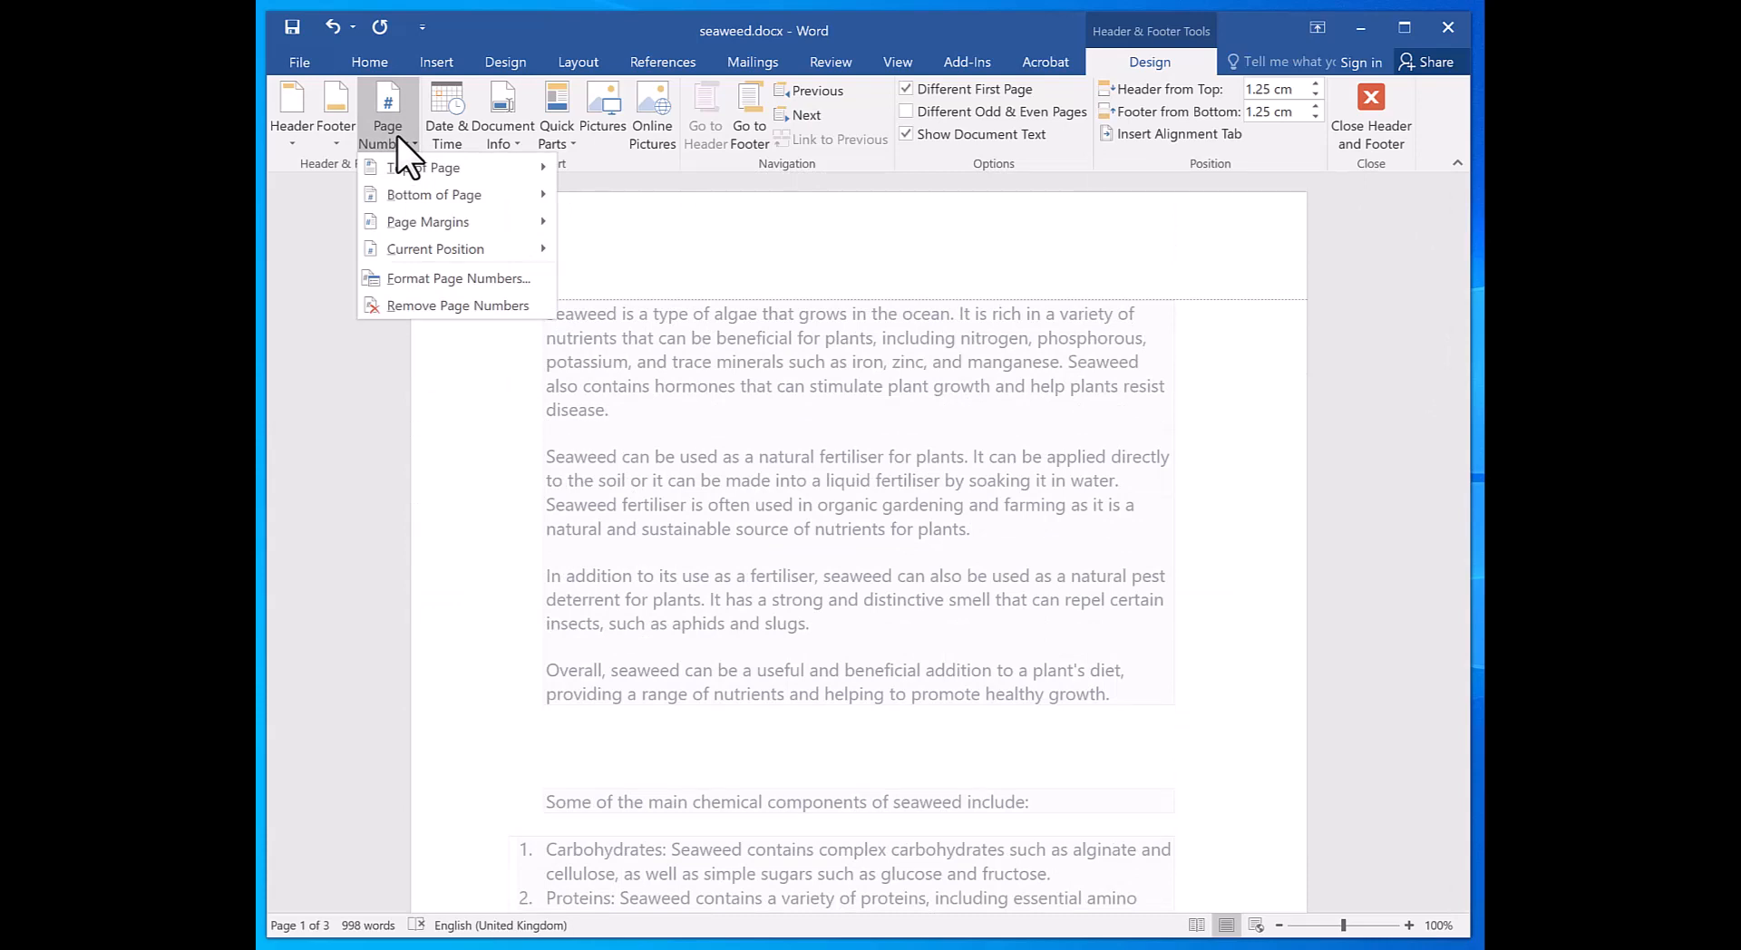
left_click(459, 277)
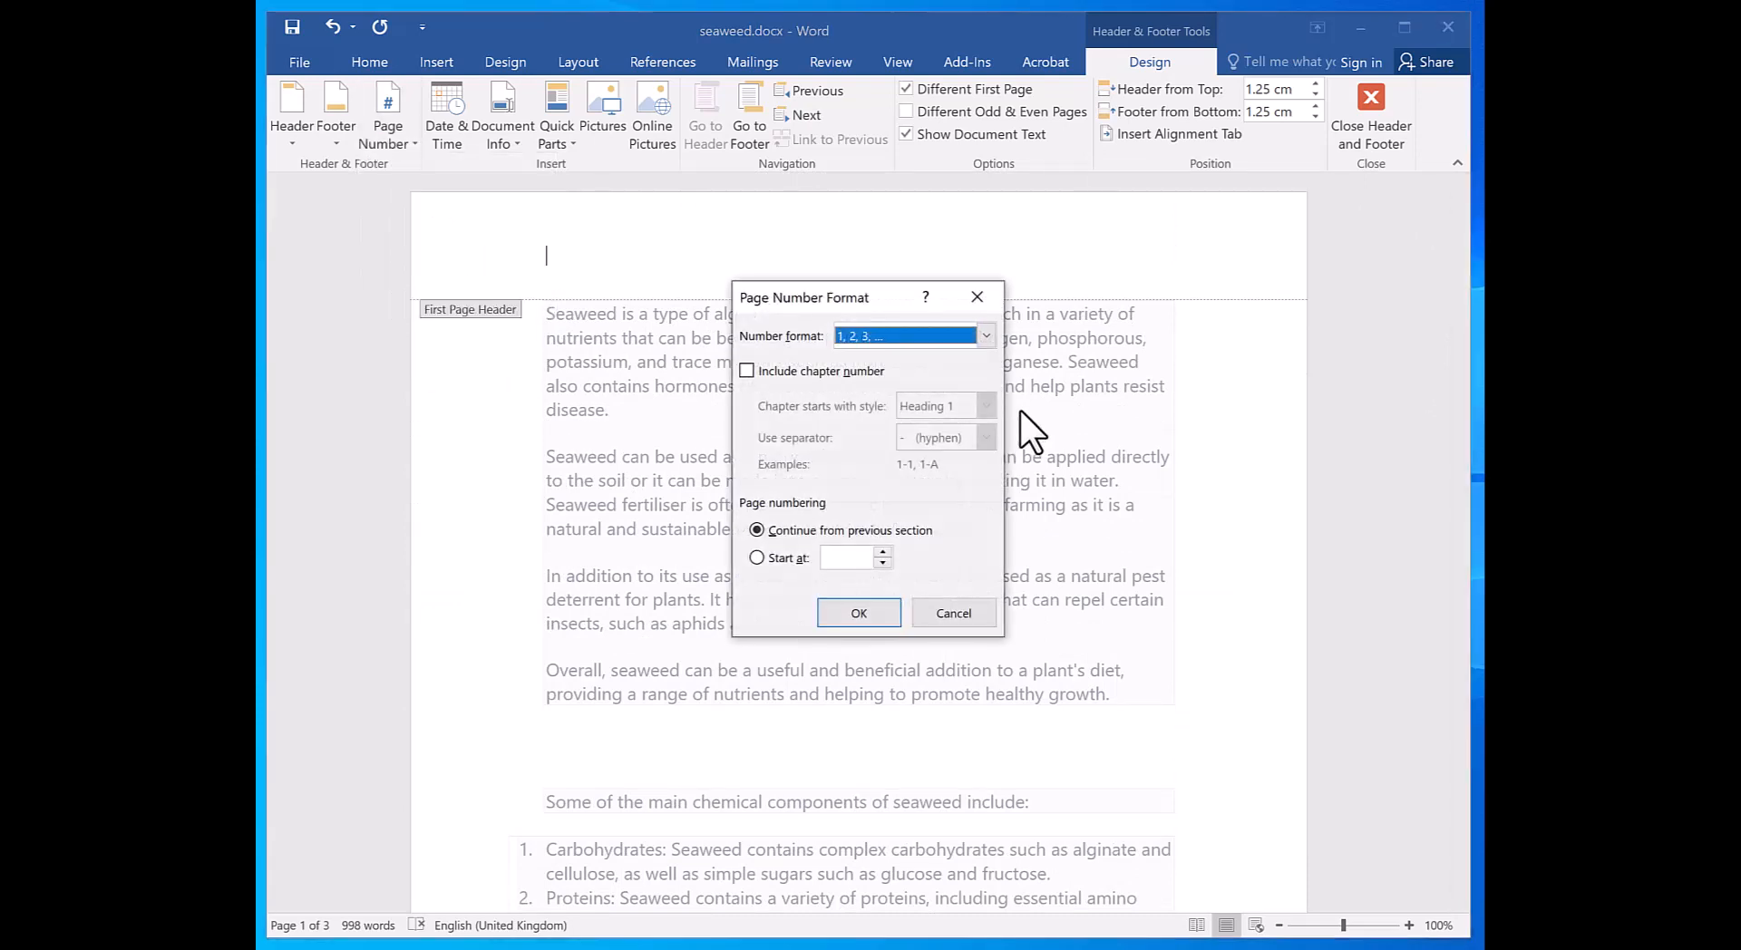
left_click(756, 557)
type("0")
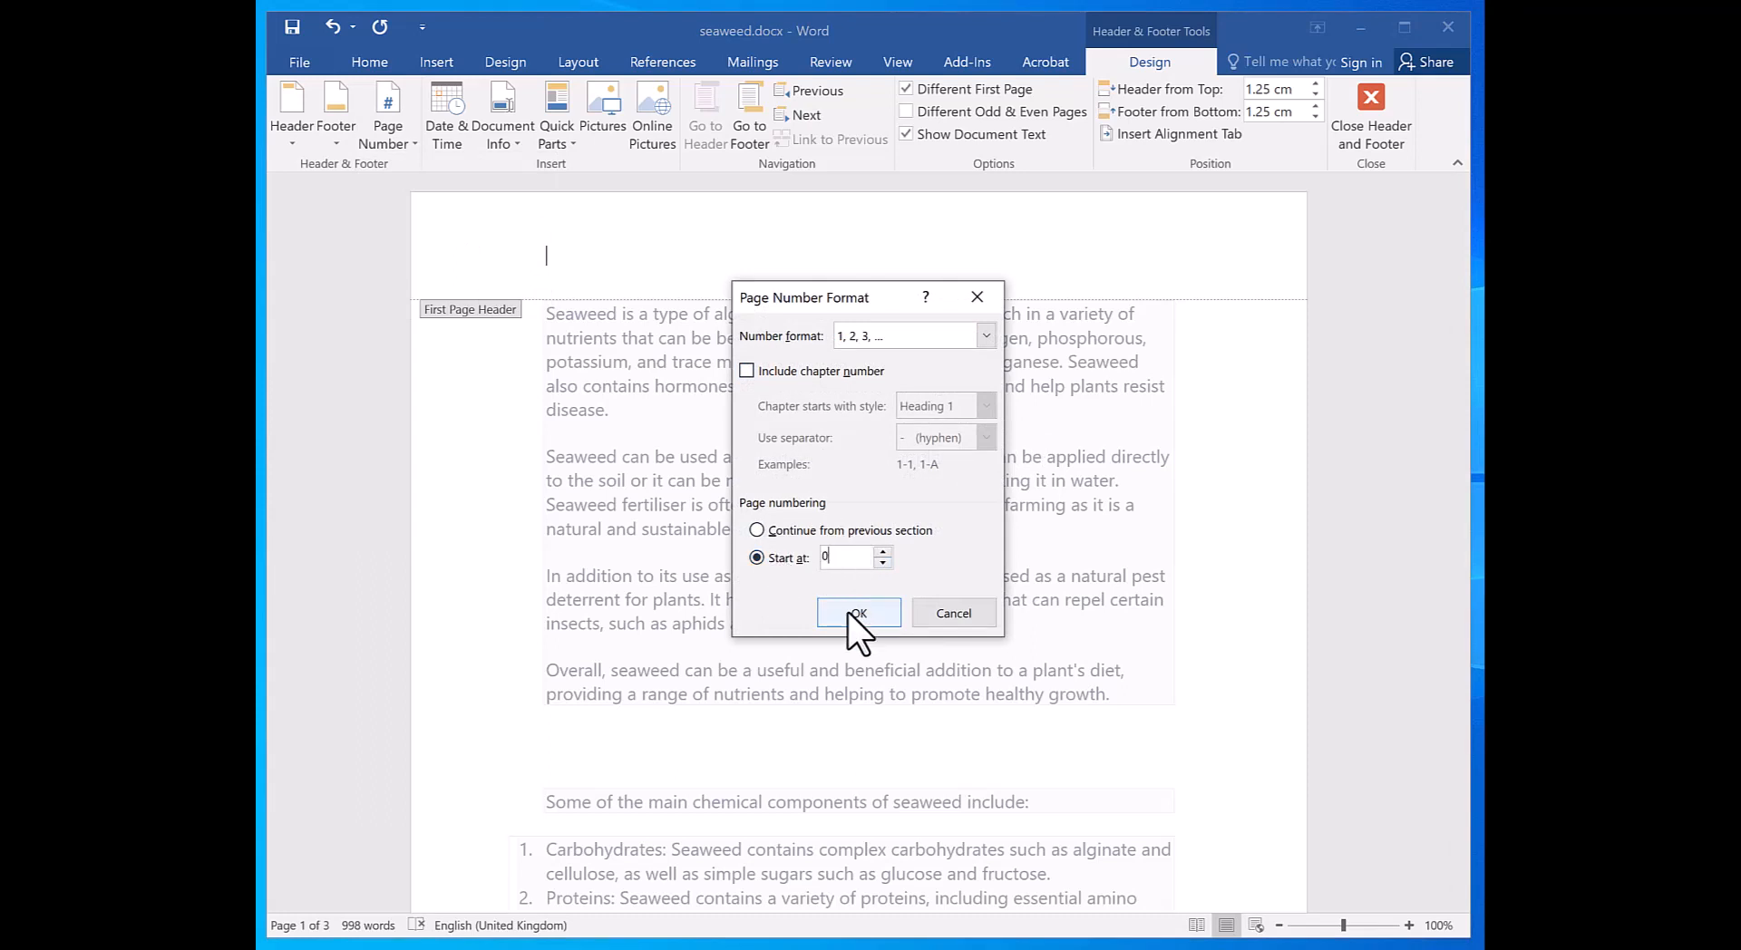
left_click(856, 613)
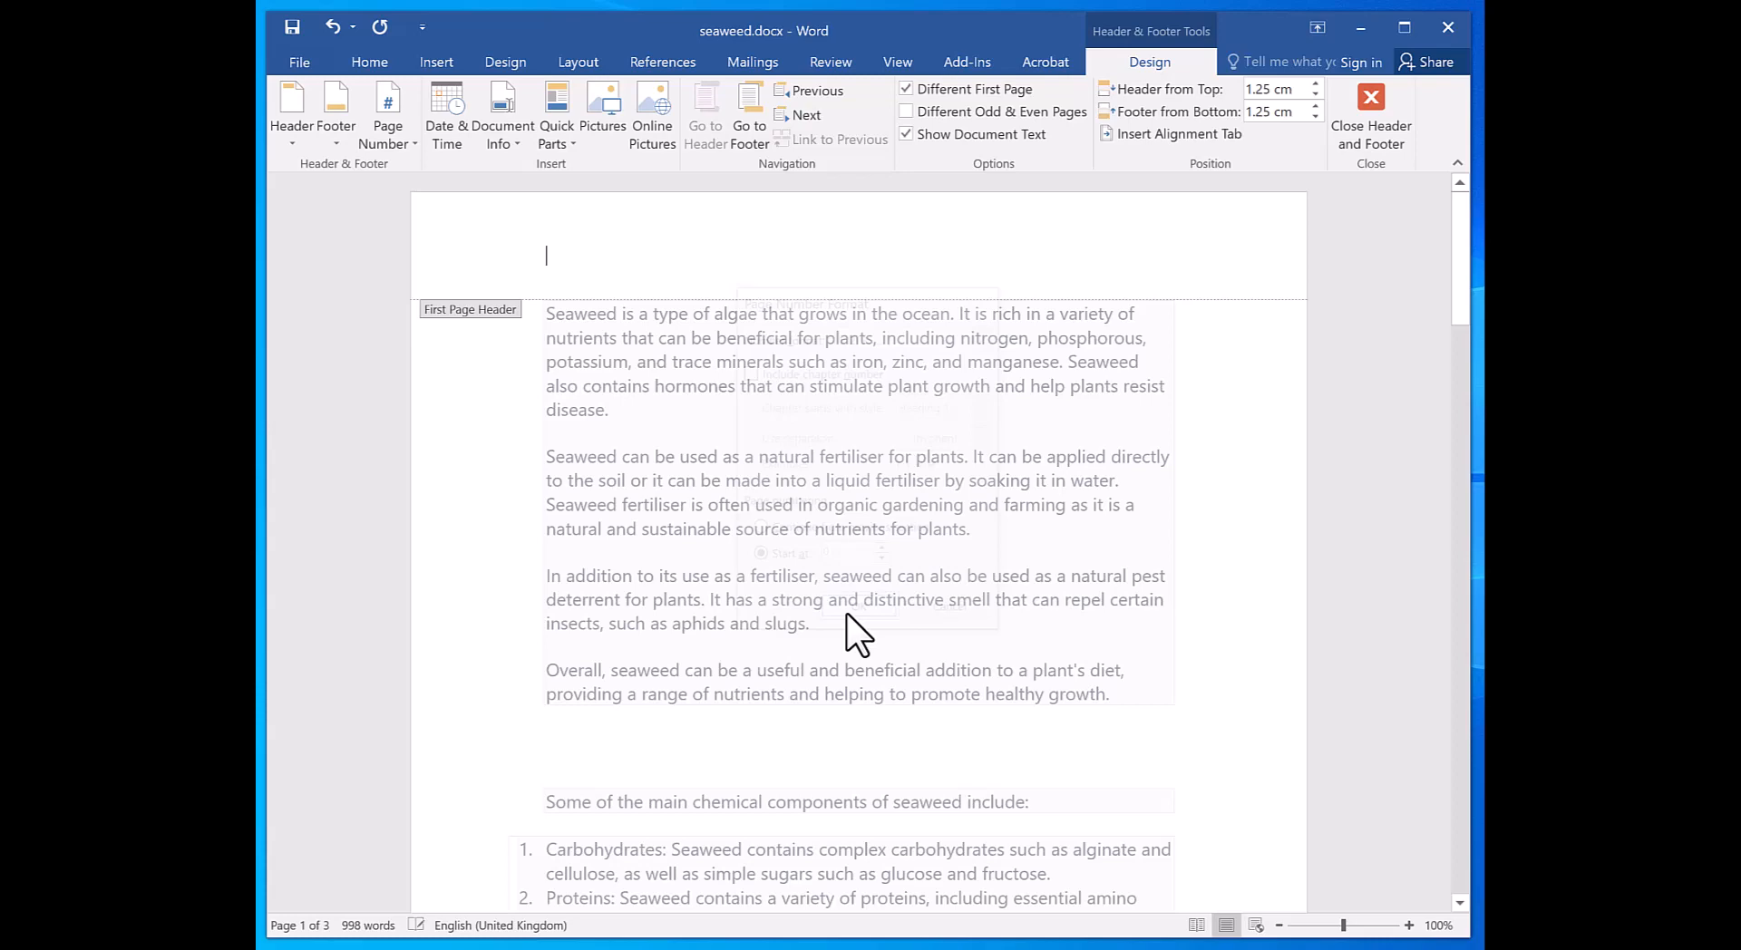
left_click(850, 614)
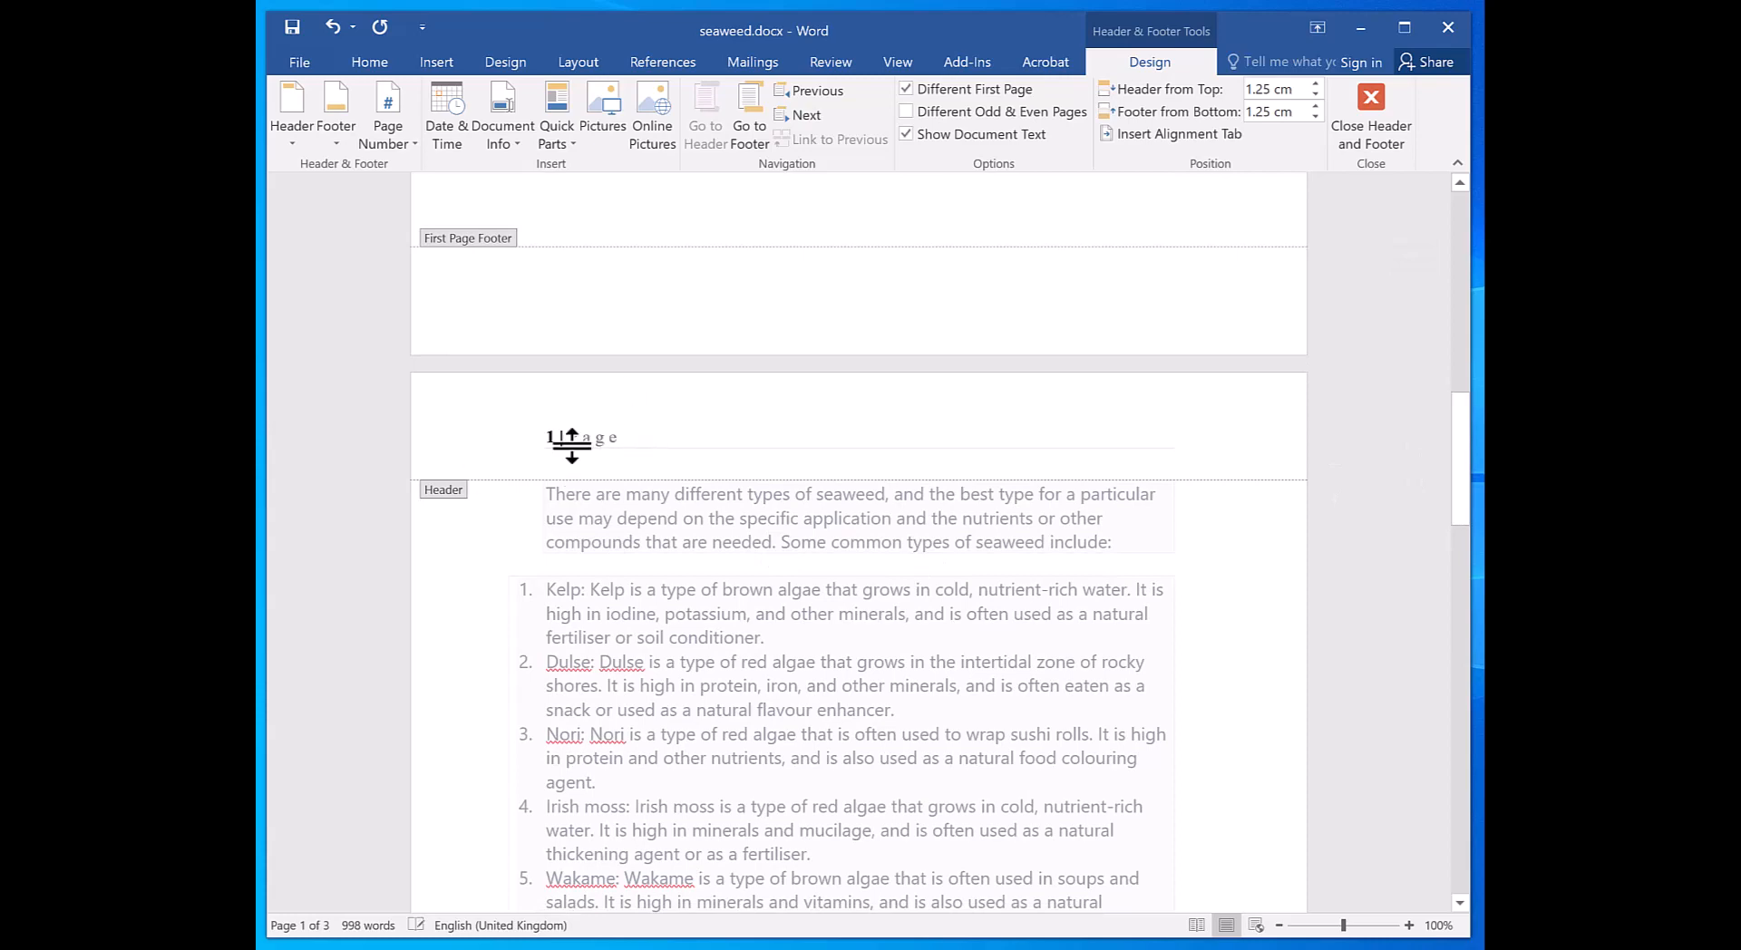
scroll("down", 3)
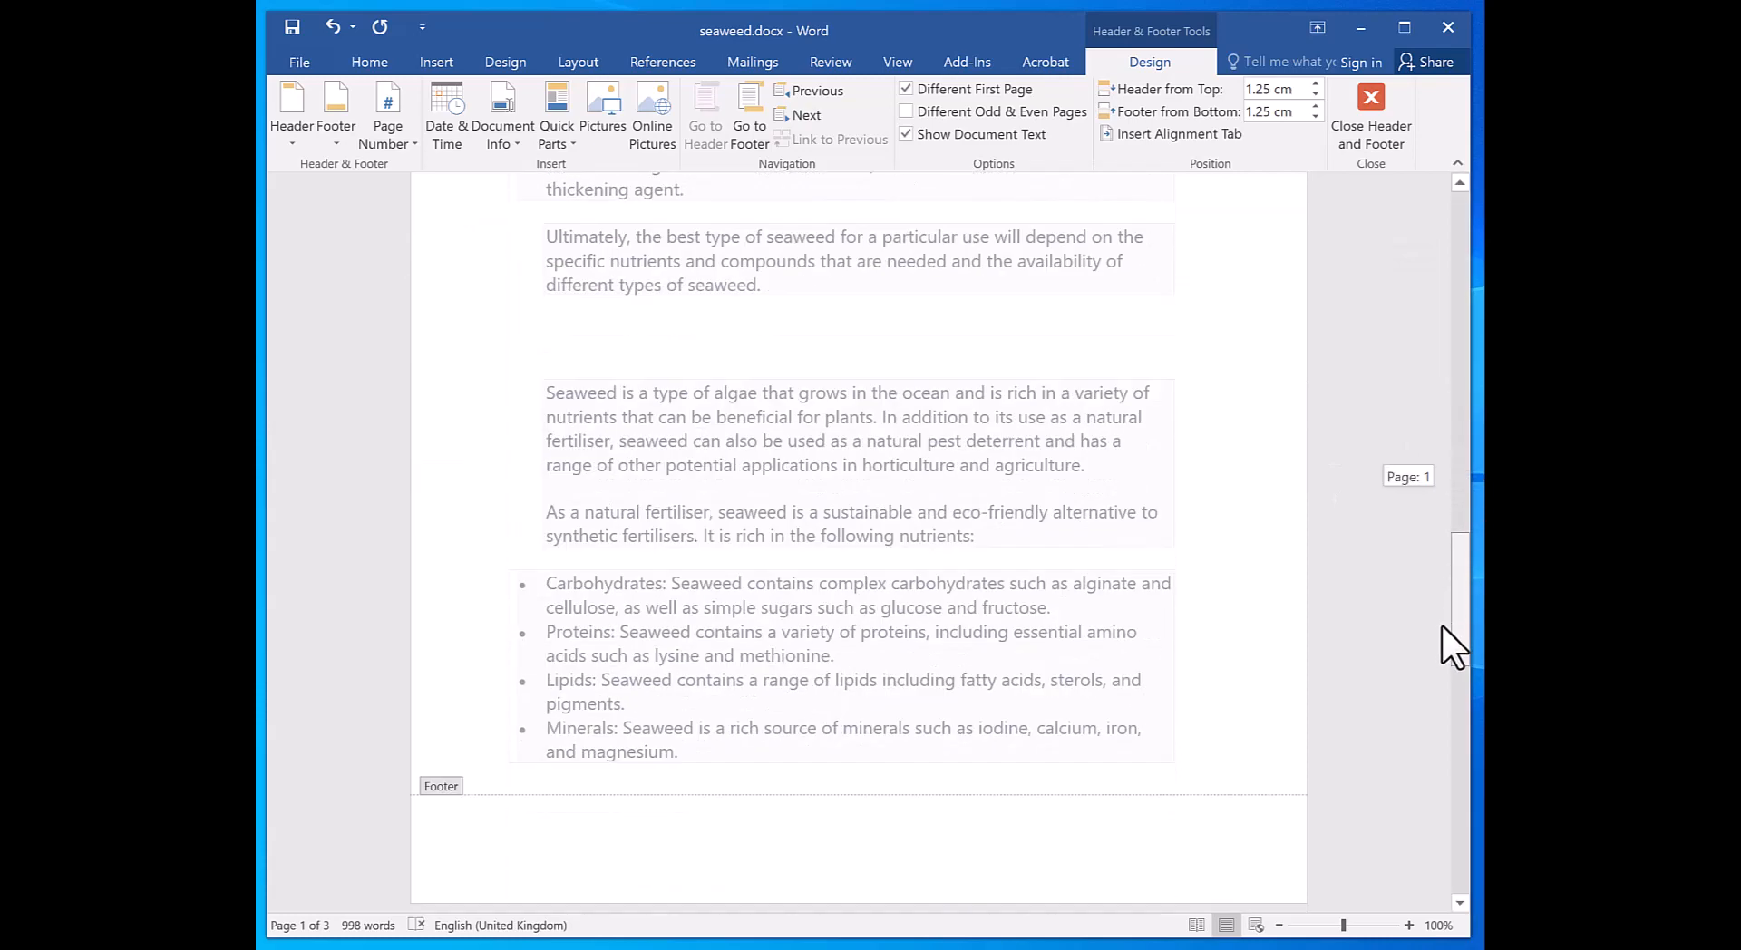
scroll("down", 3)
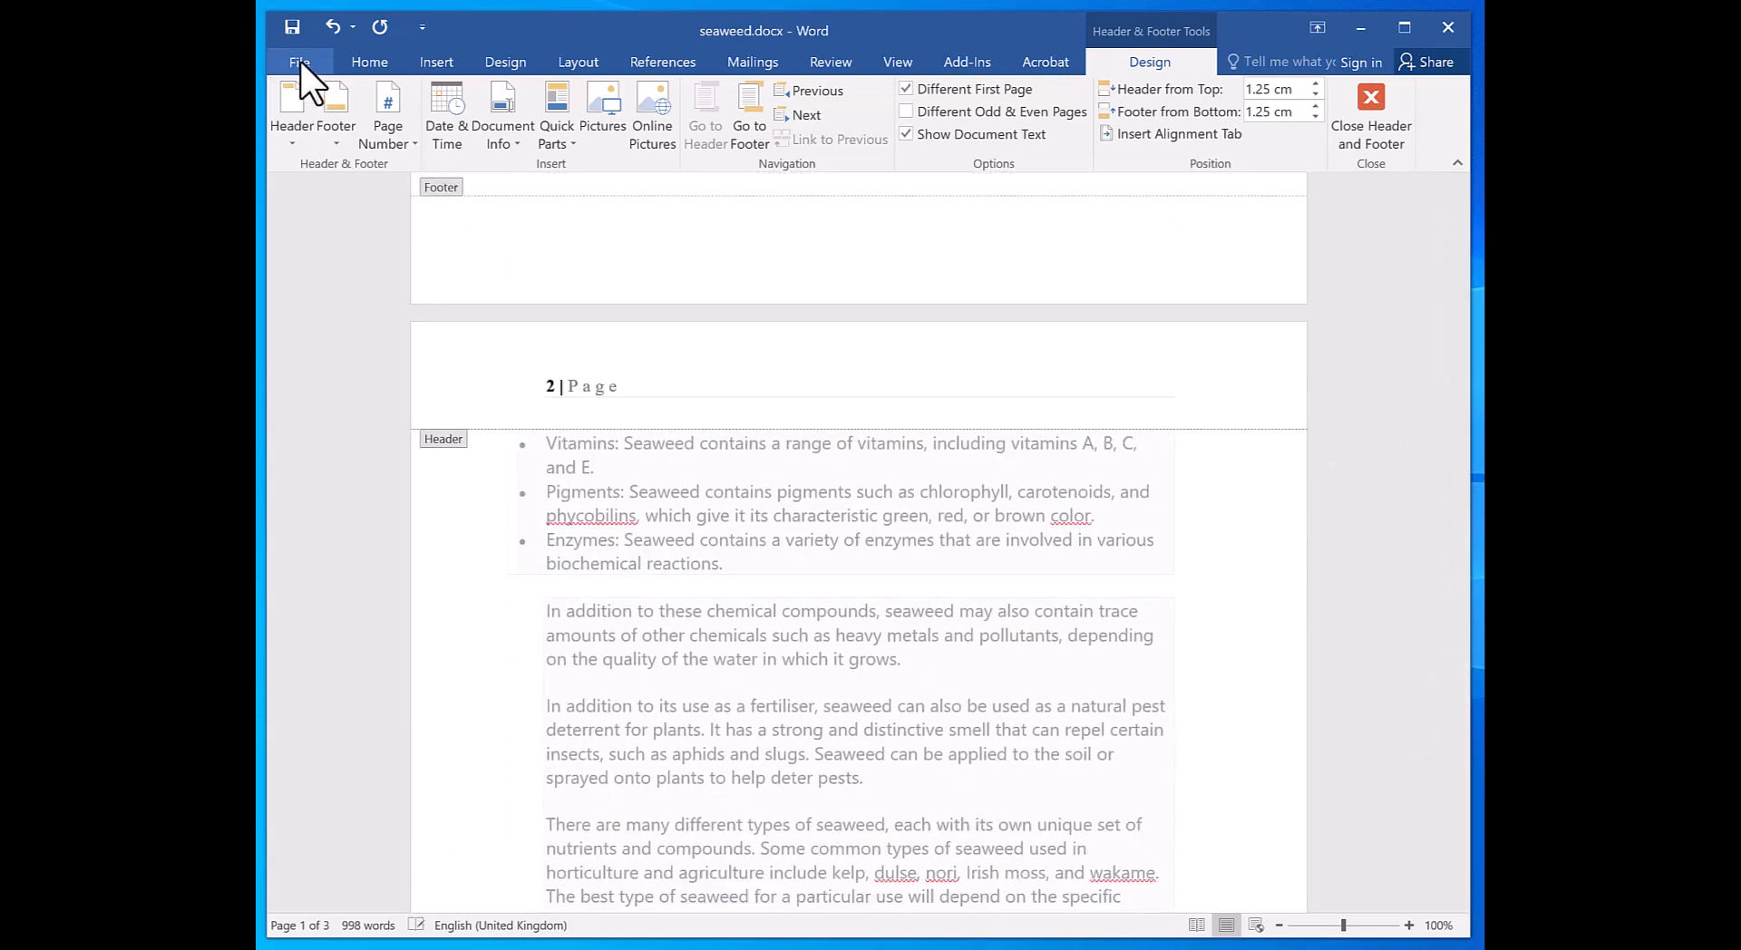
Exit print preview and scroll to the second page's '1 | Page' header
left_click(301, 61)
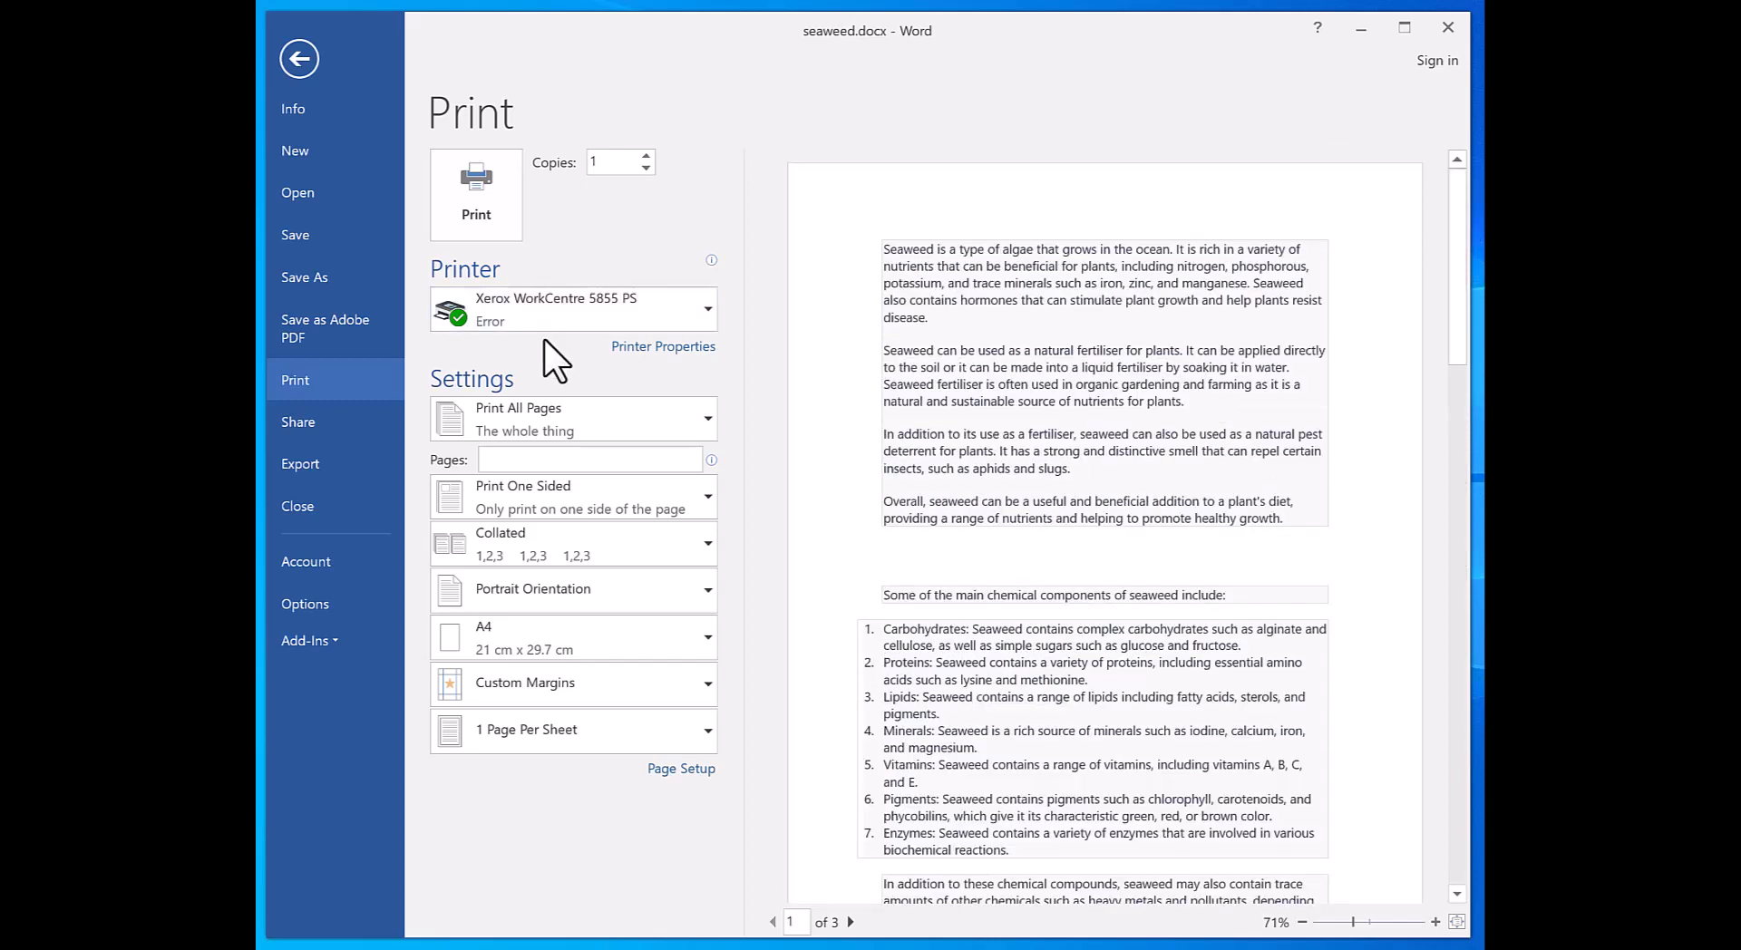
left_click(299, 59)
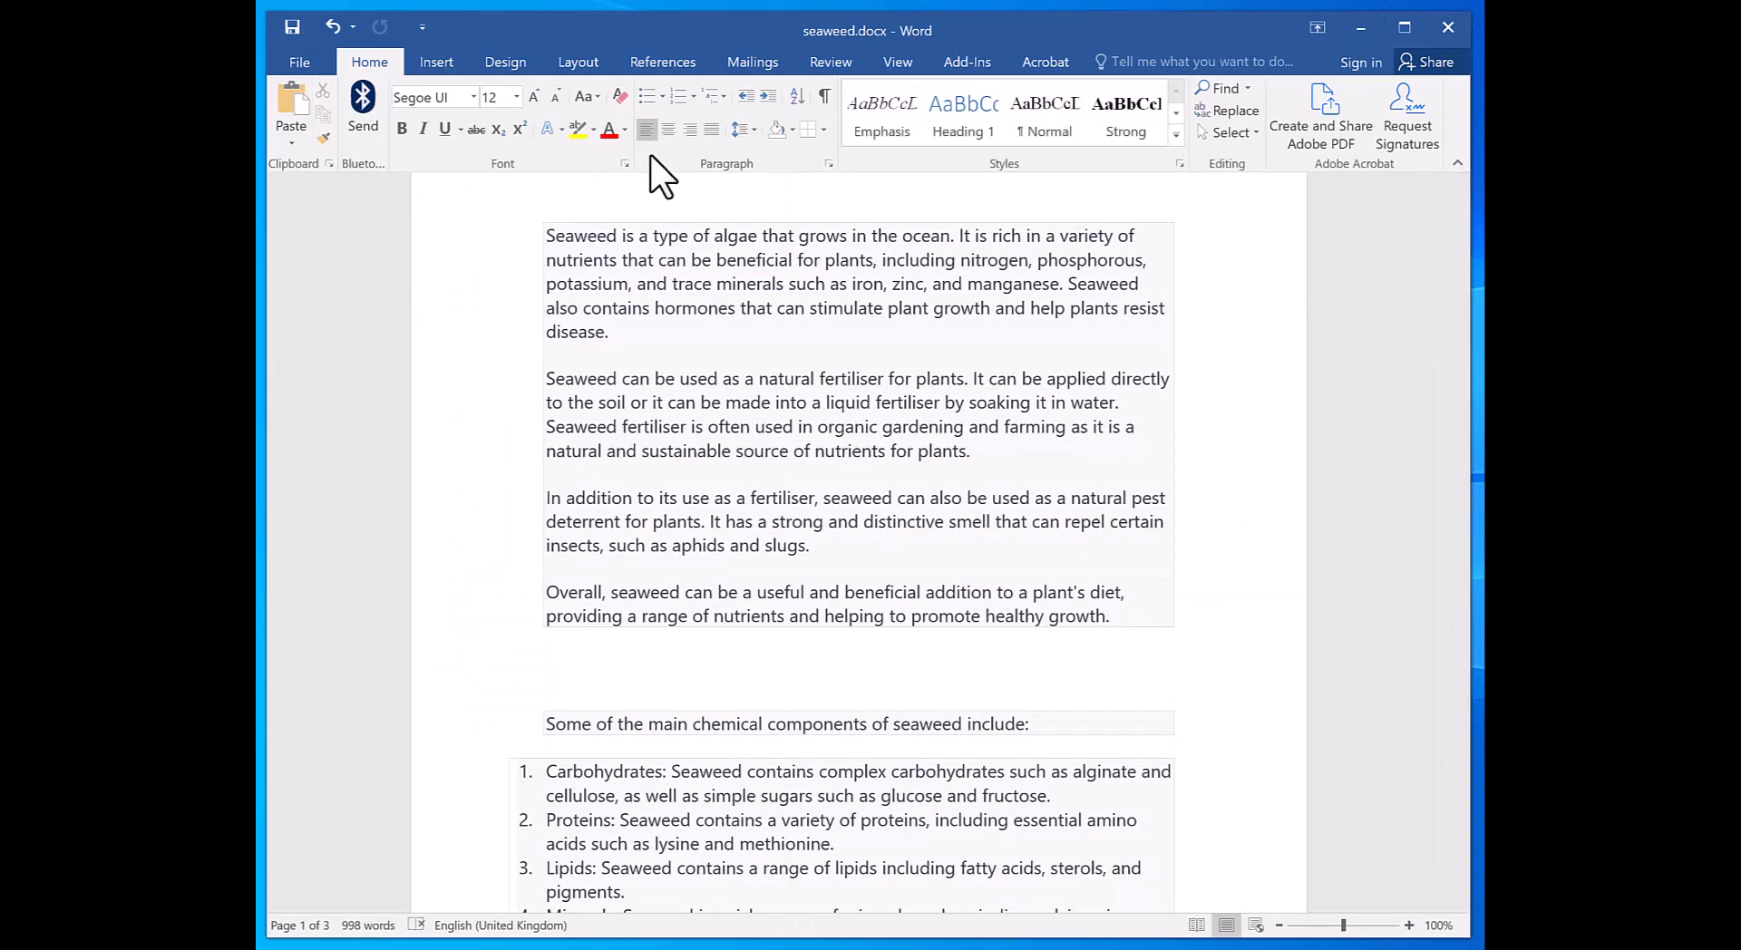
scroll("down", 3)
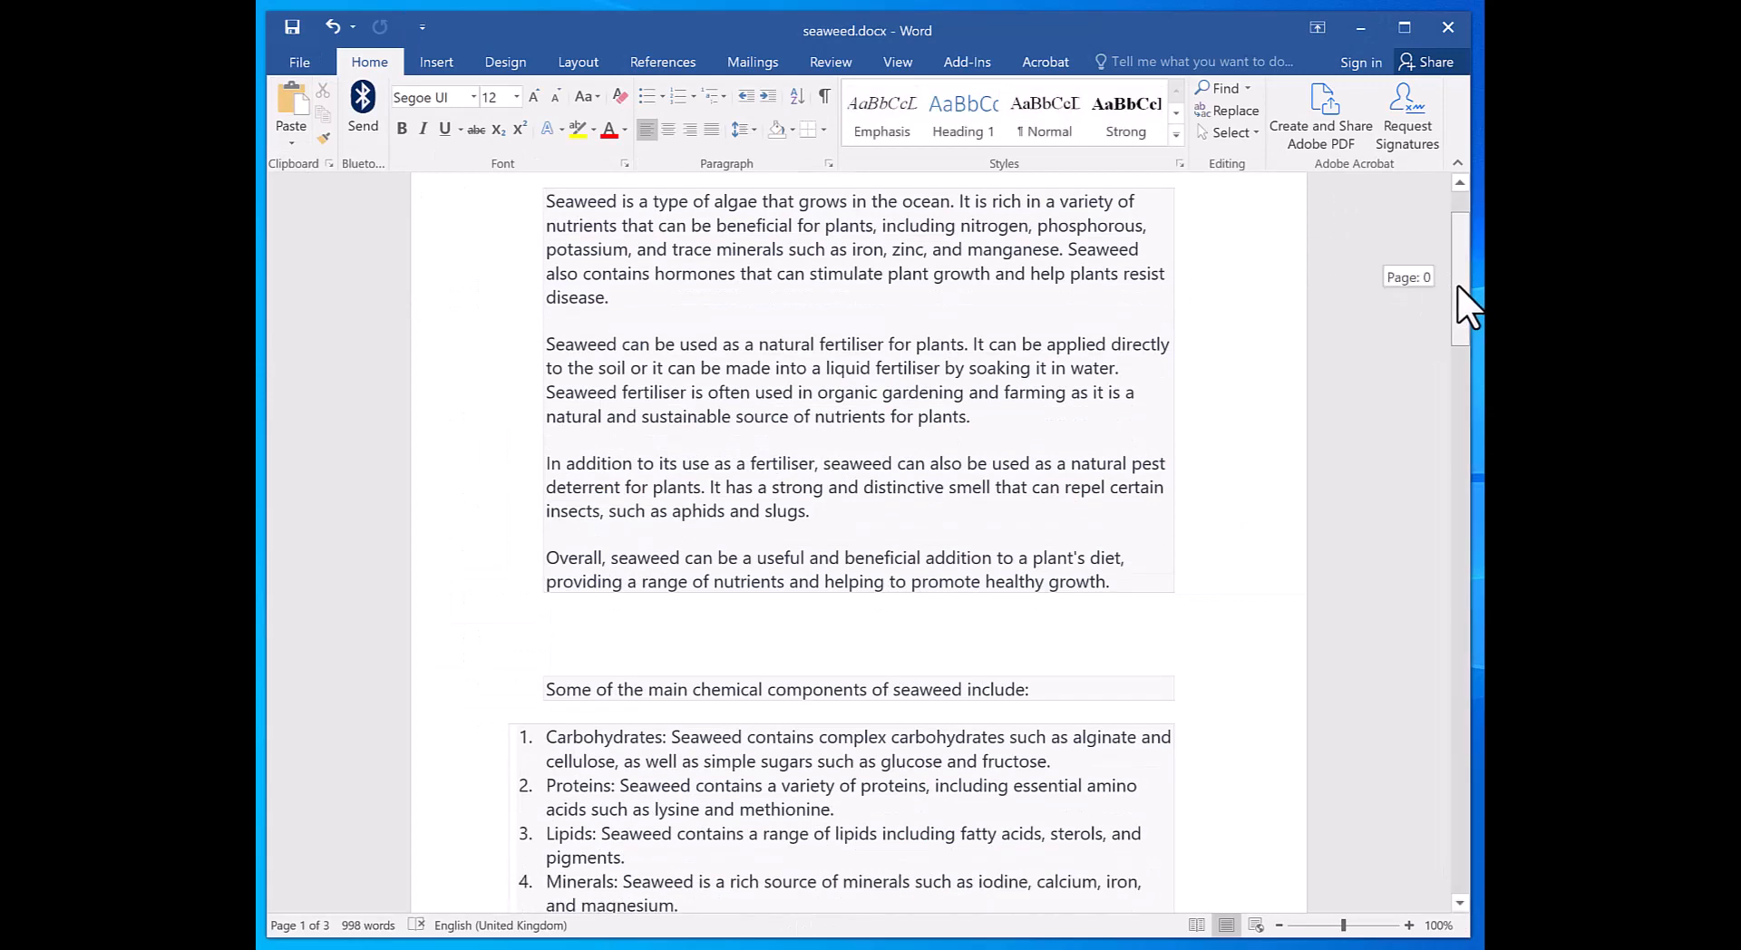
scroll("down", 3)
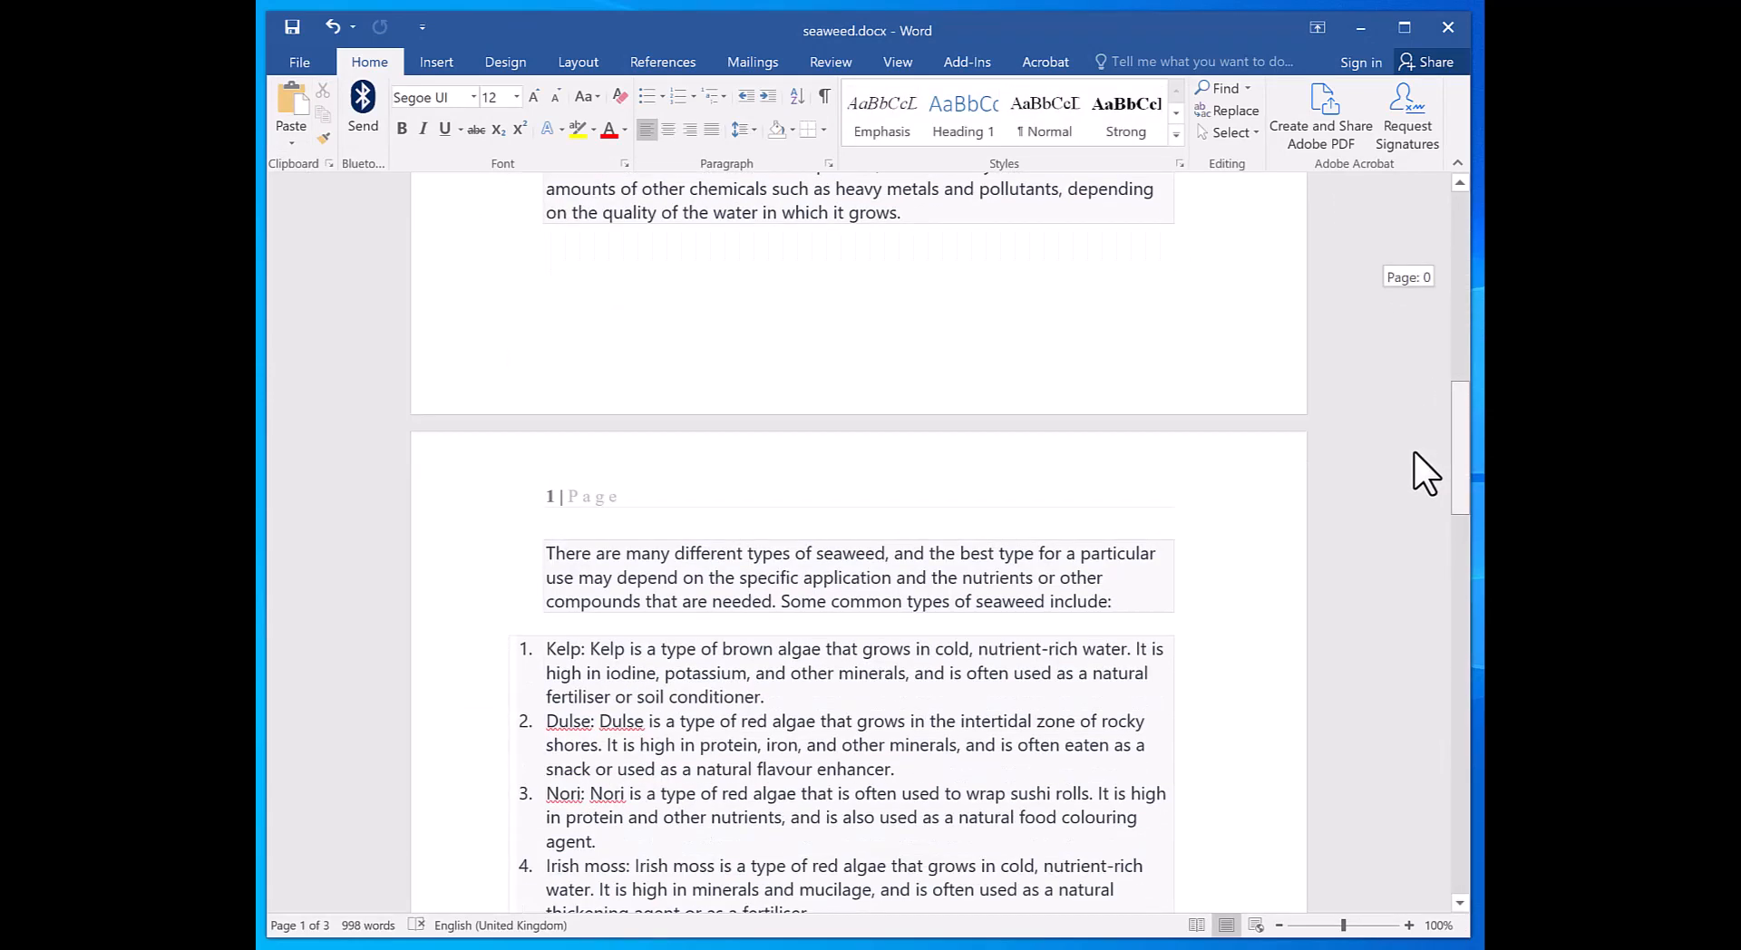
Open the first page header for editing from the Insert tab
left_click(437, 61)
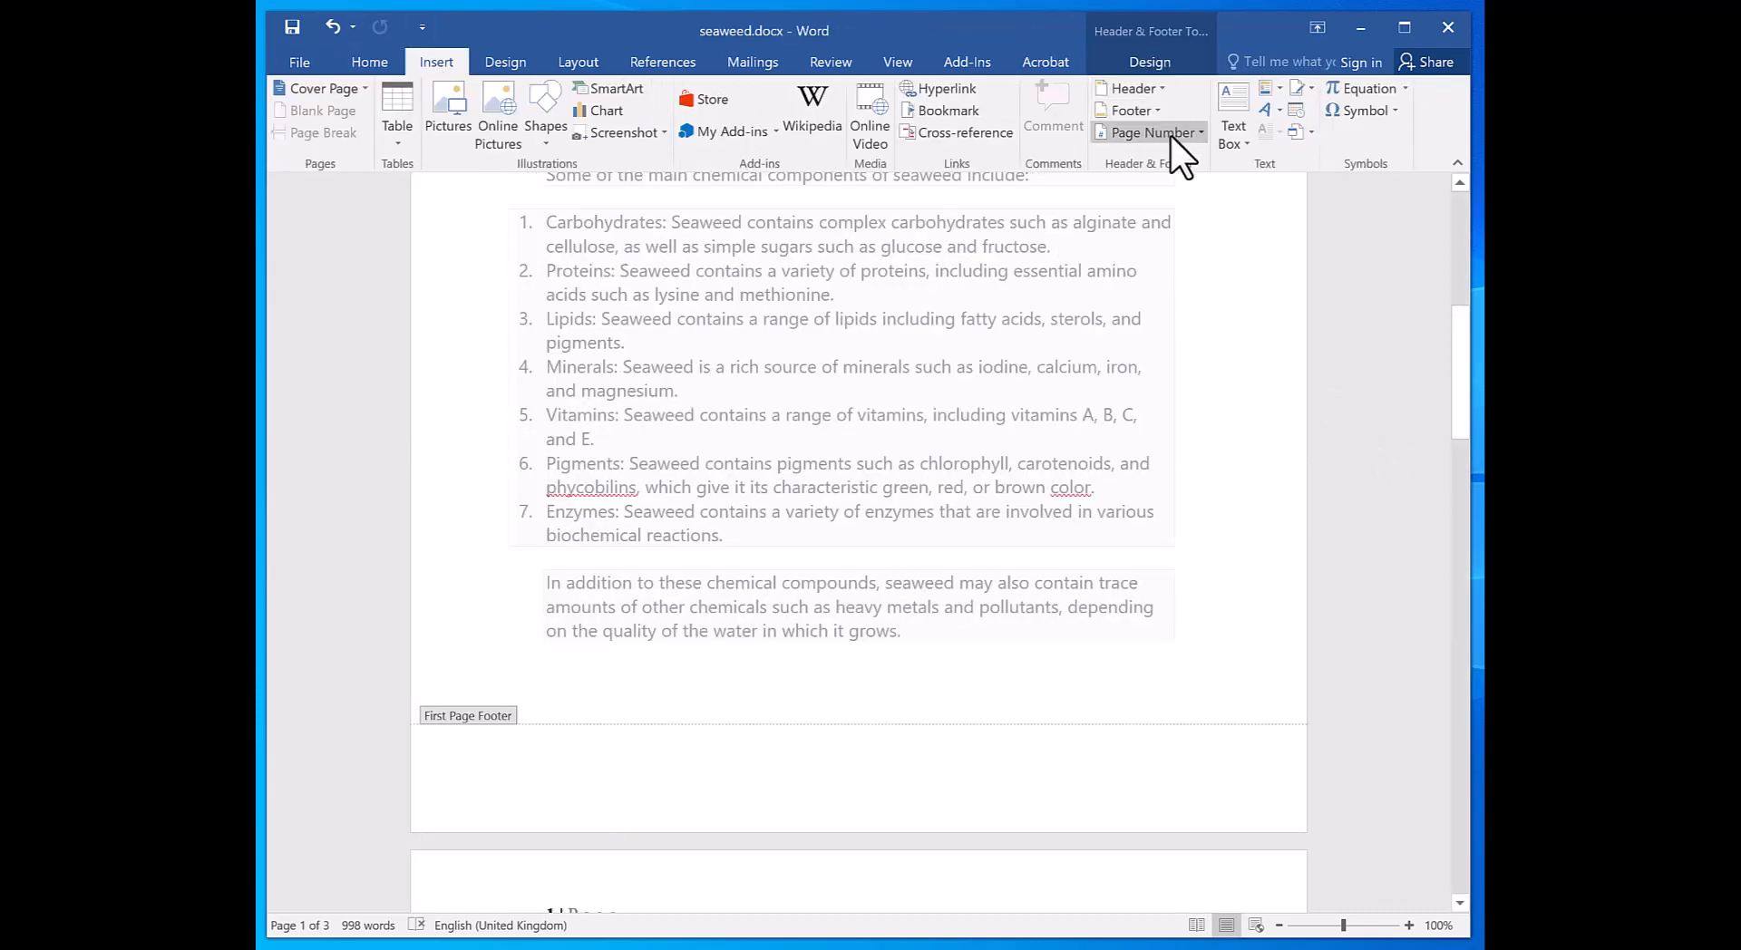
left_click(1148, 131)
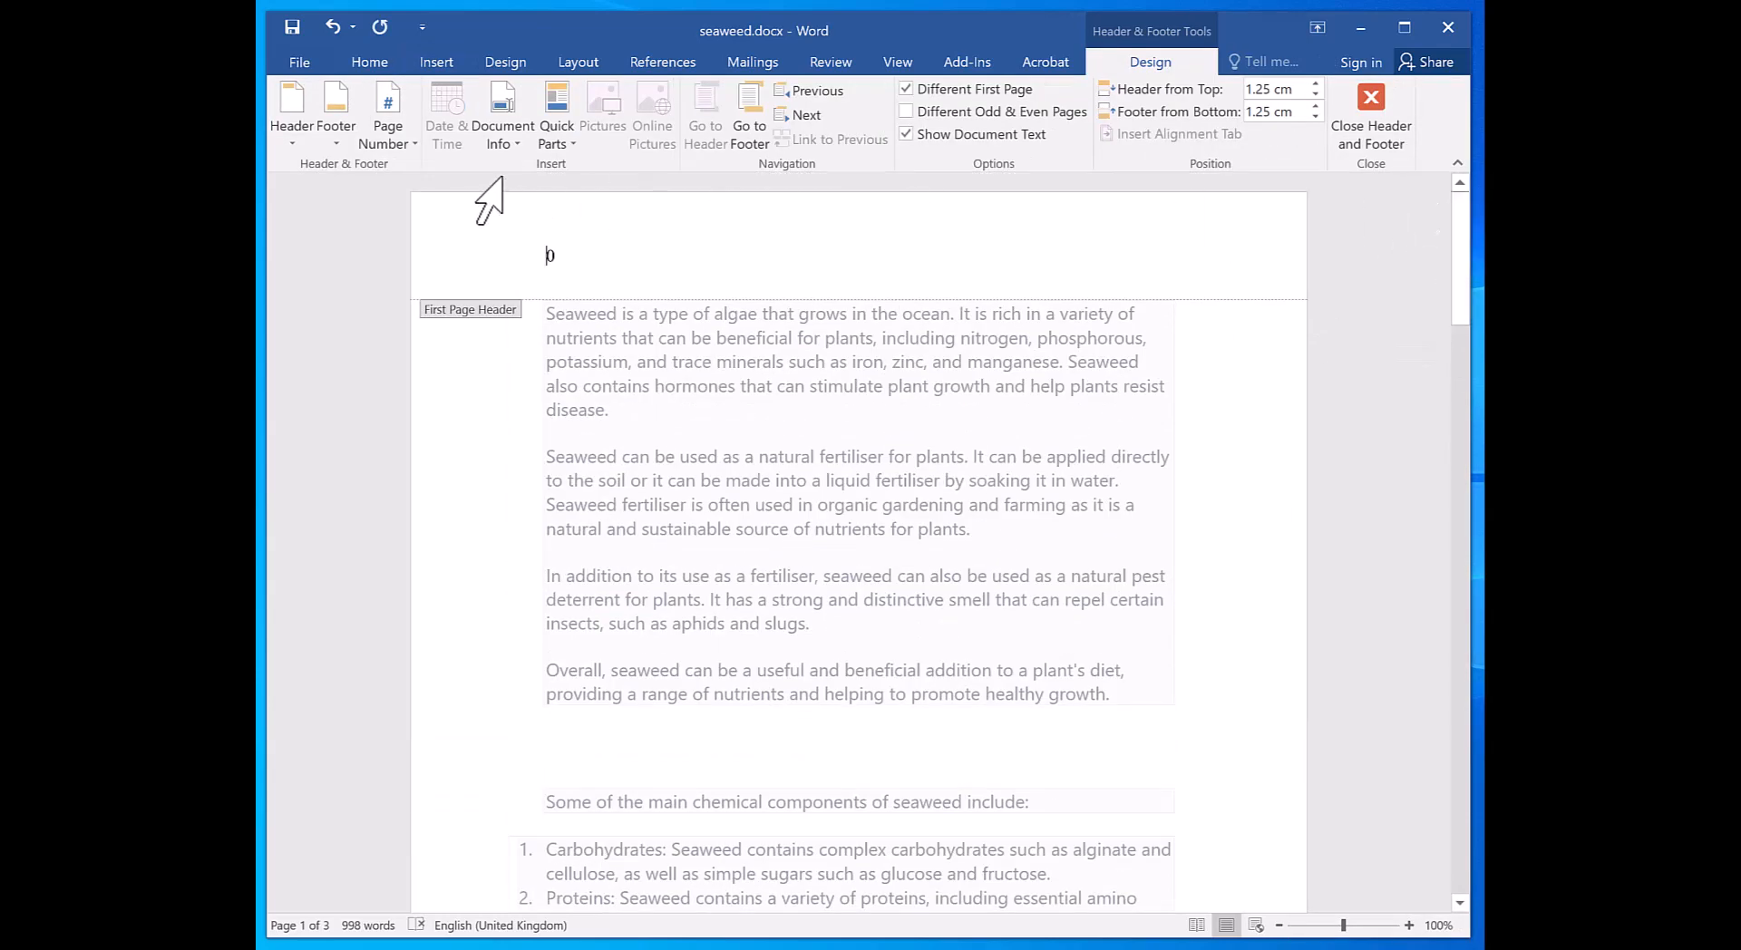
Format page numbers as lowercase Roman numerals i, ii, iii starting at i
left_click(387, 111)
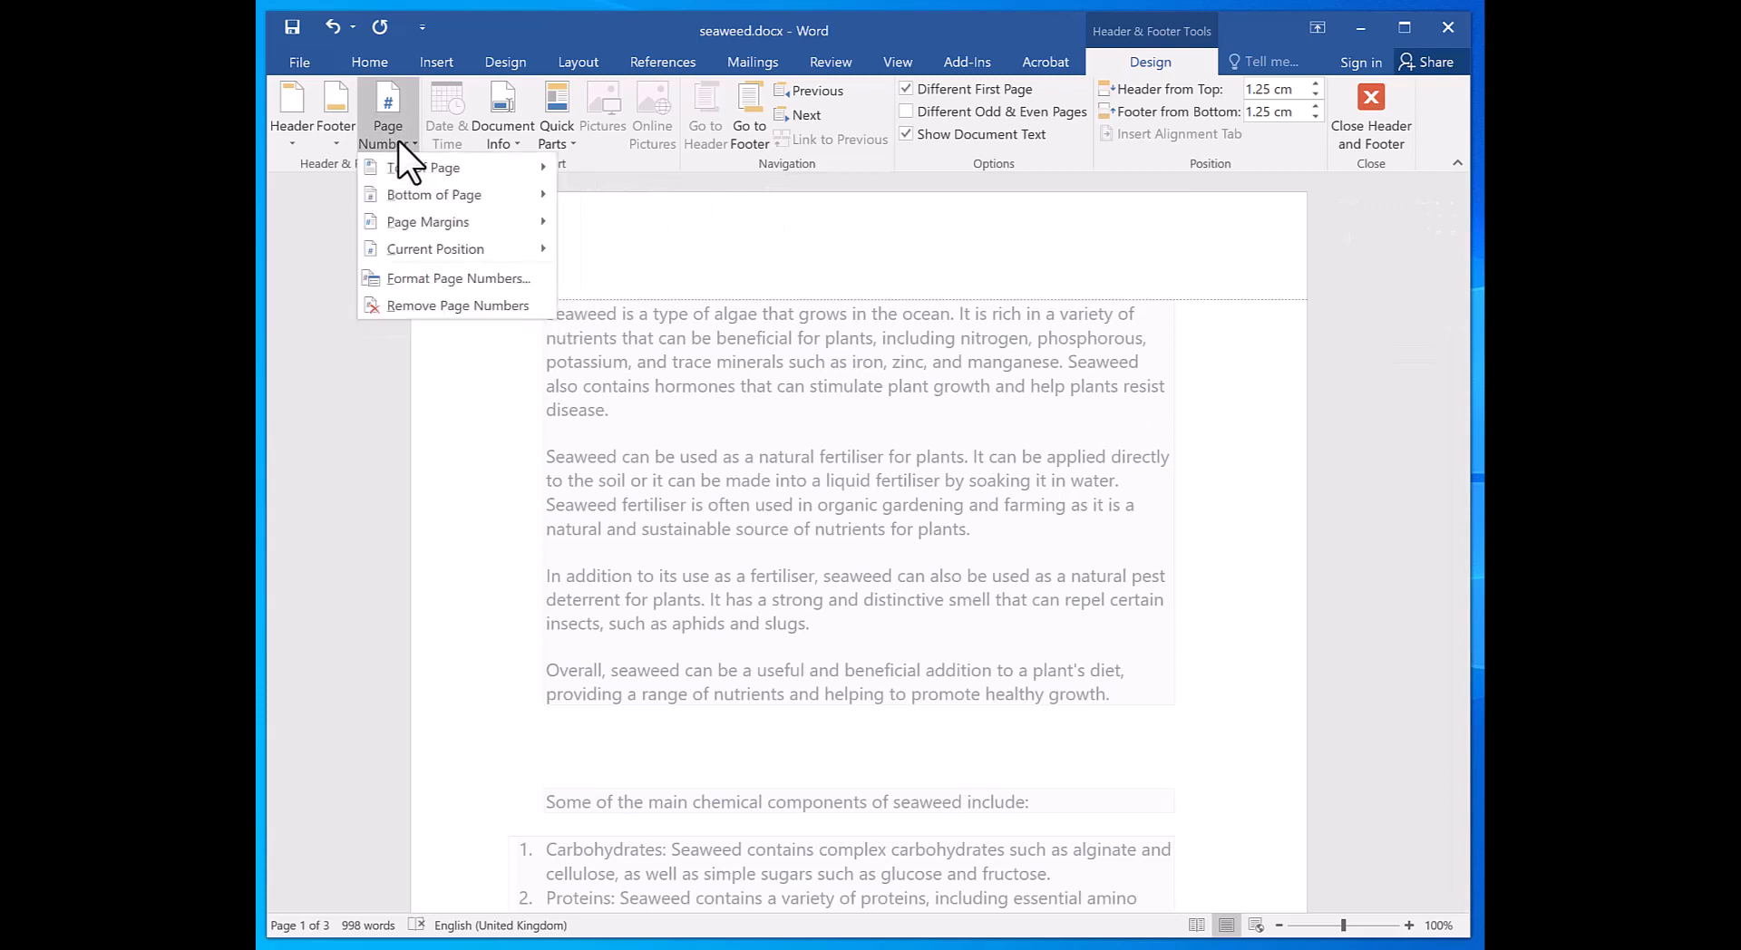
left_click(457, 278)
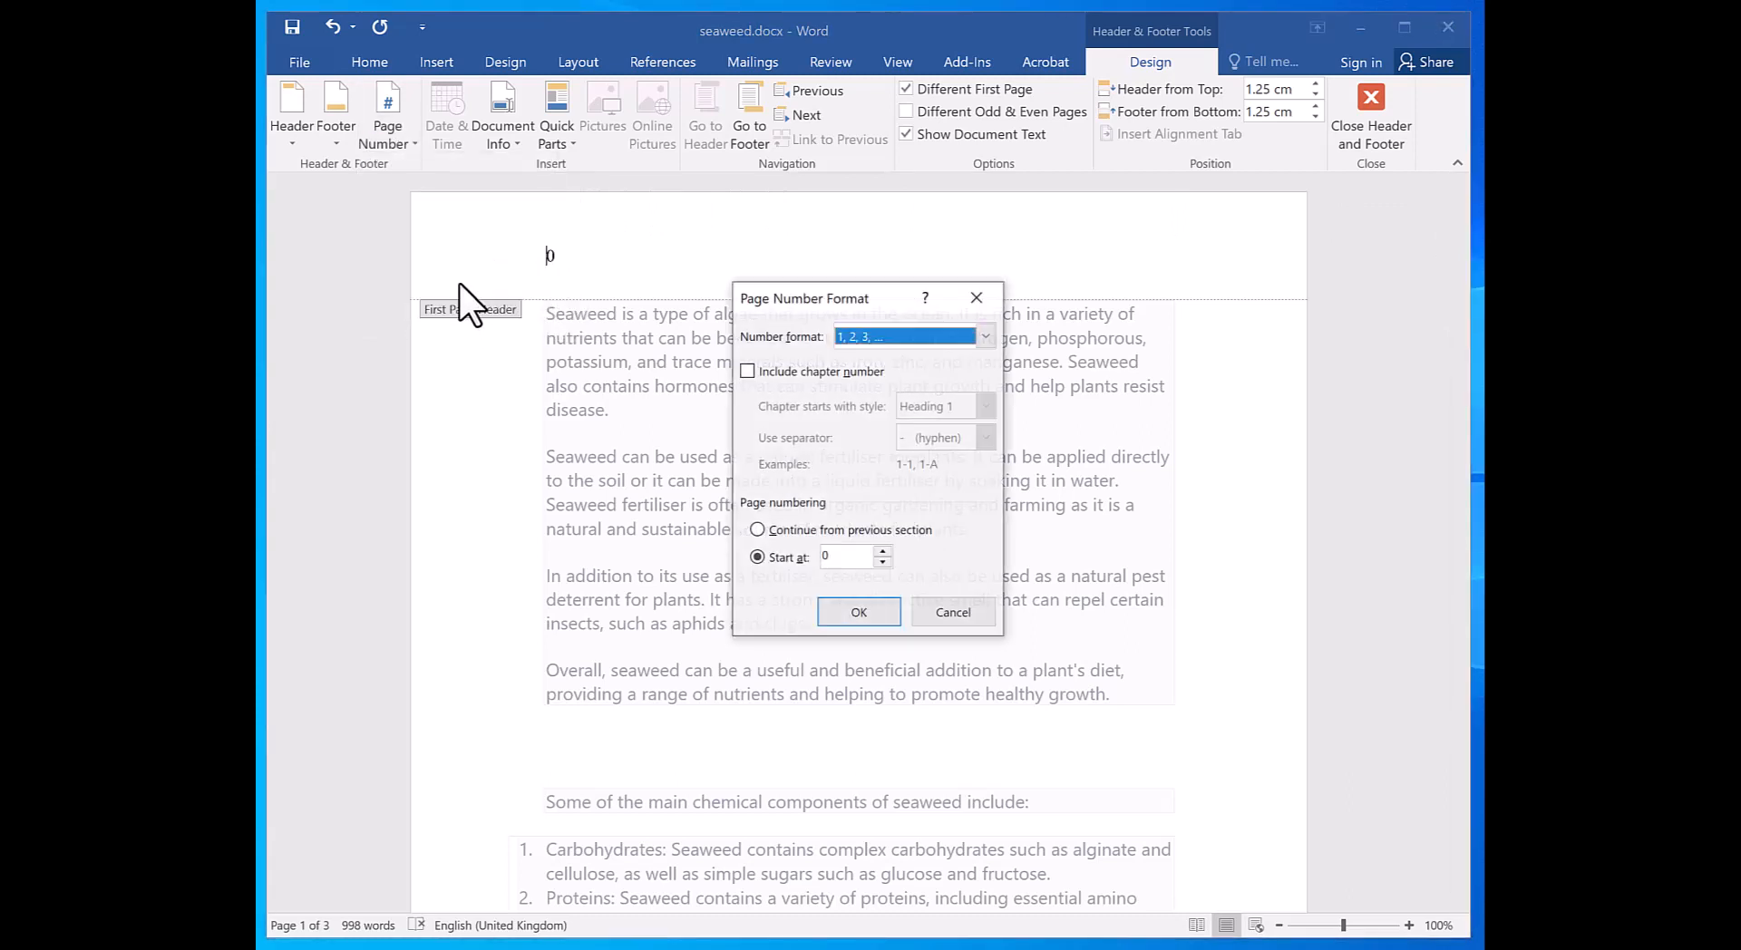
mouse_move(1052, 407)
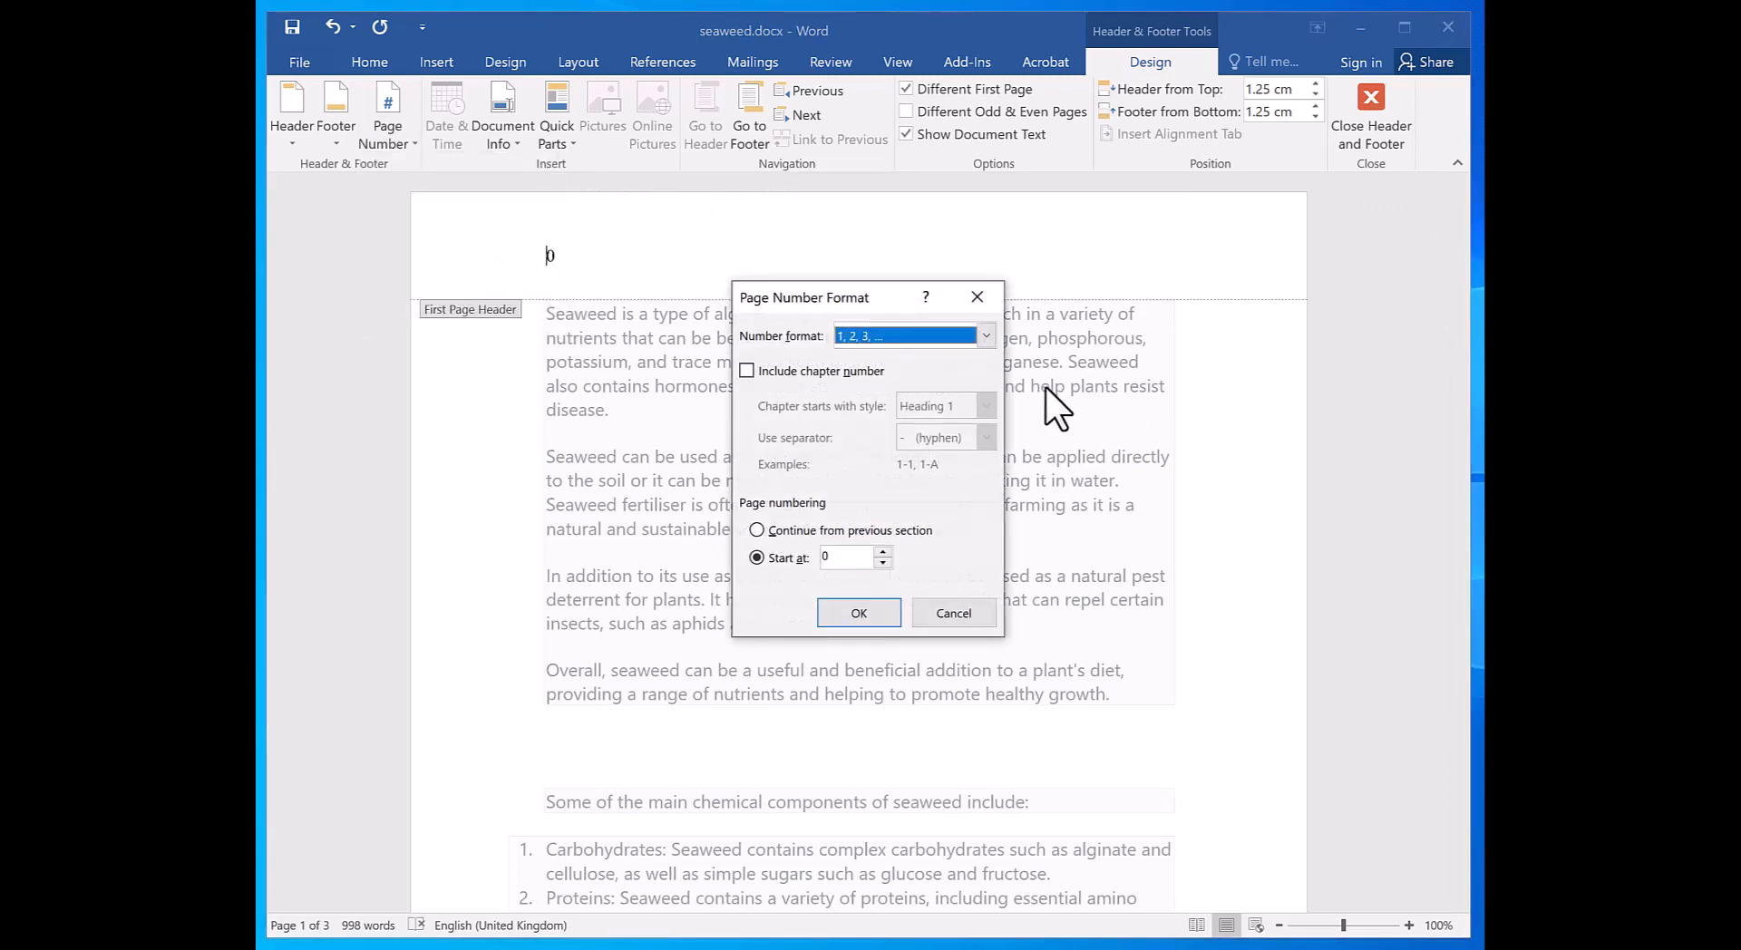
mouse_move(777, 350)
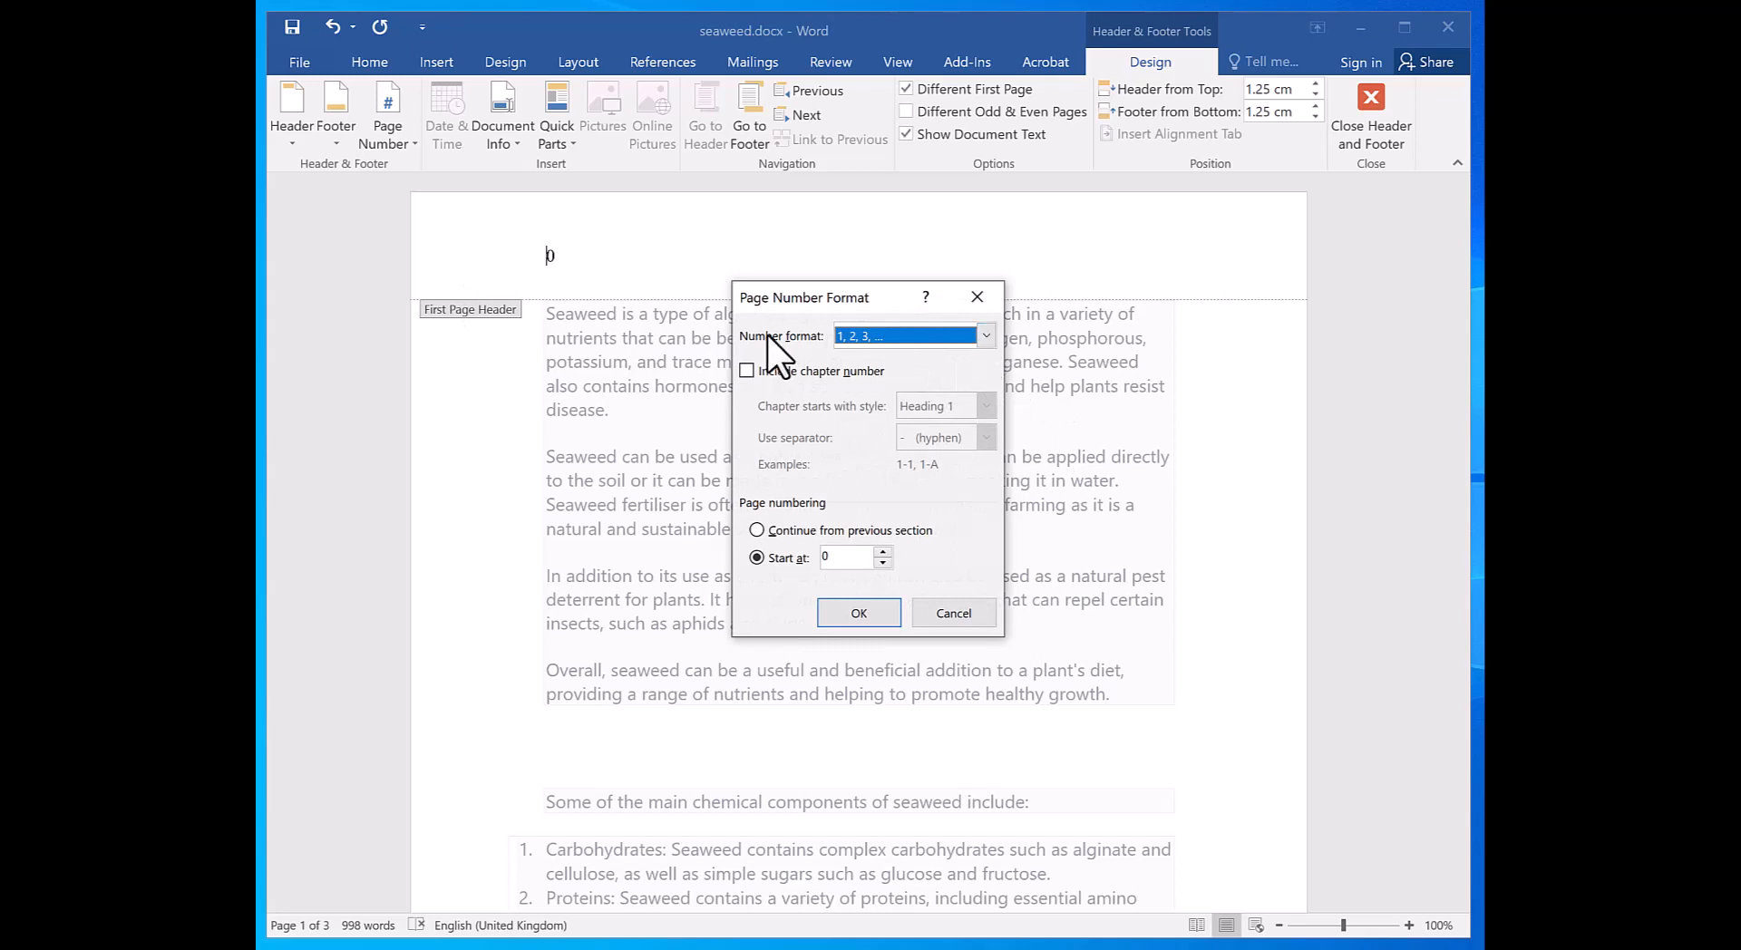
left_click(984, 336)
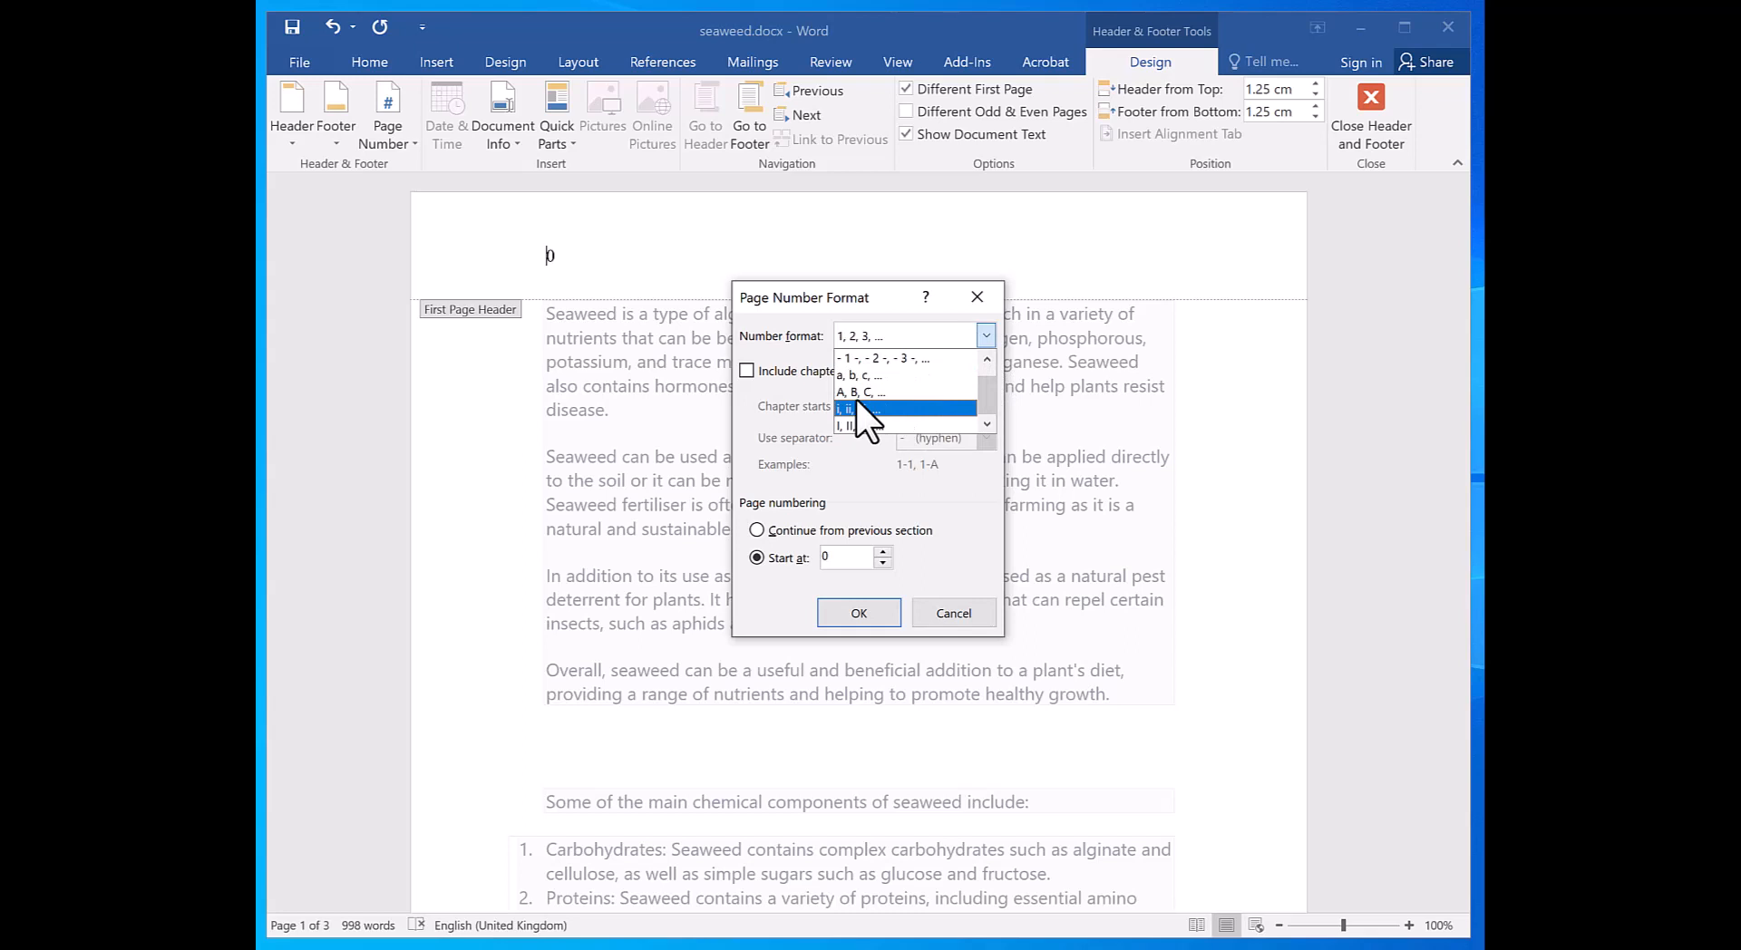
left_click(850, 410)
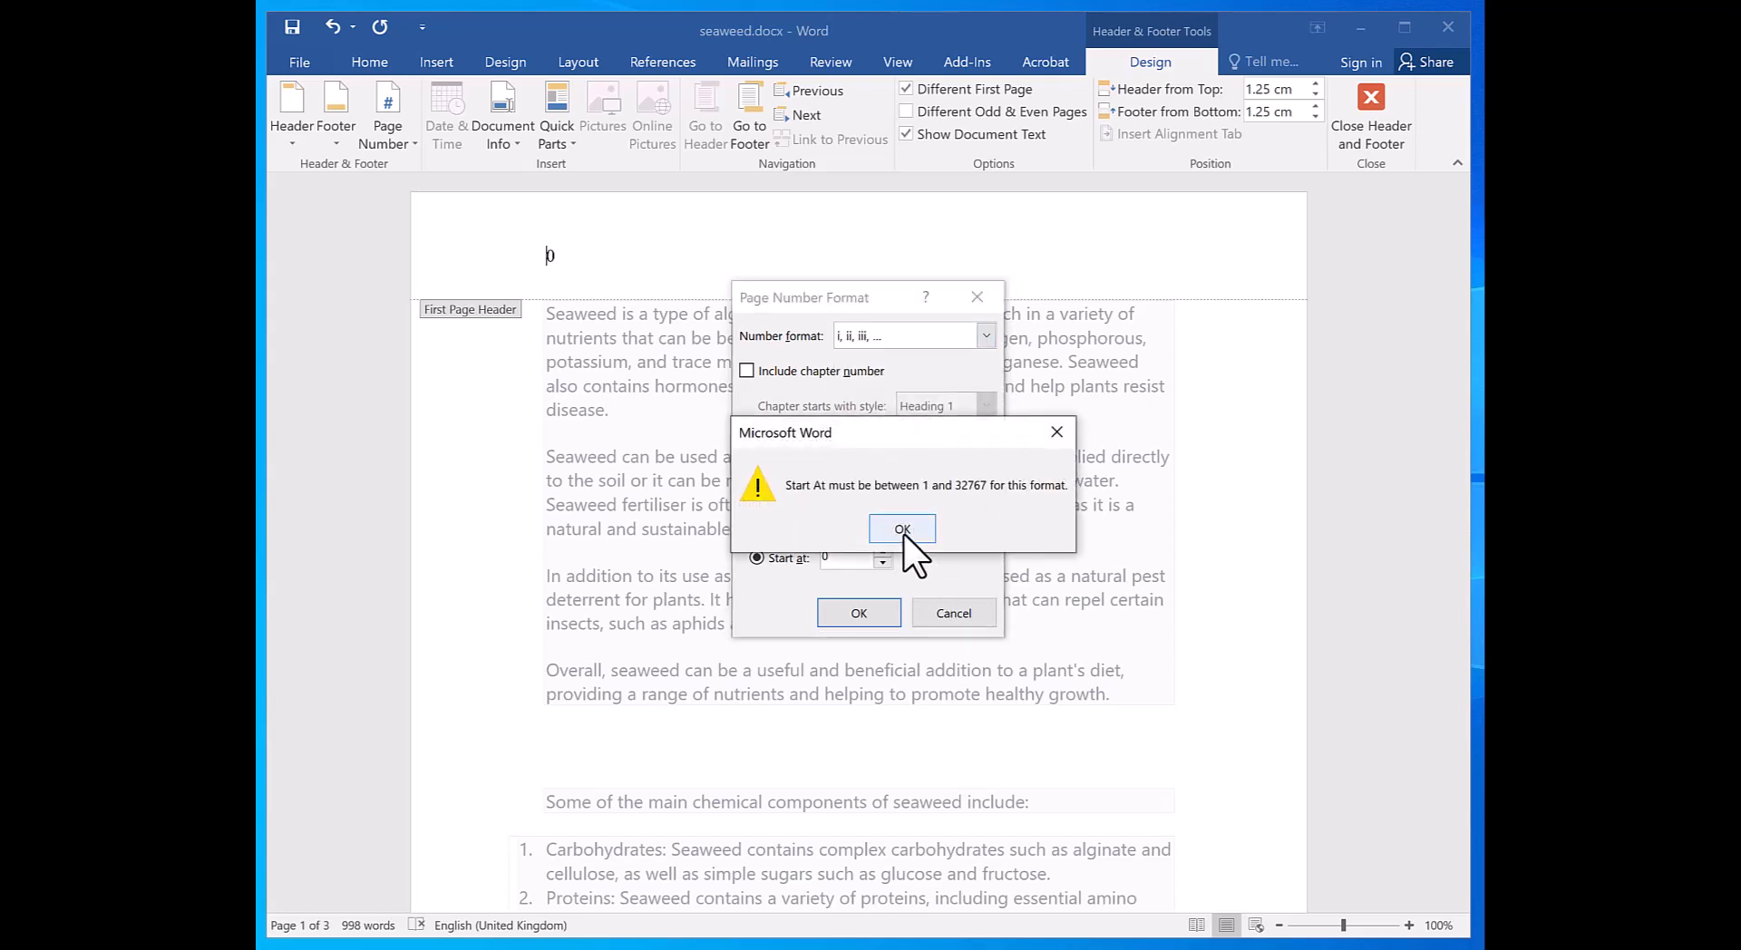
left_click(901, 528)
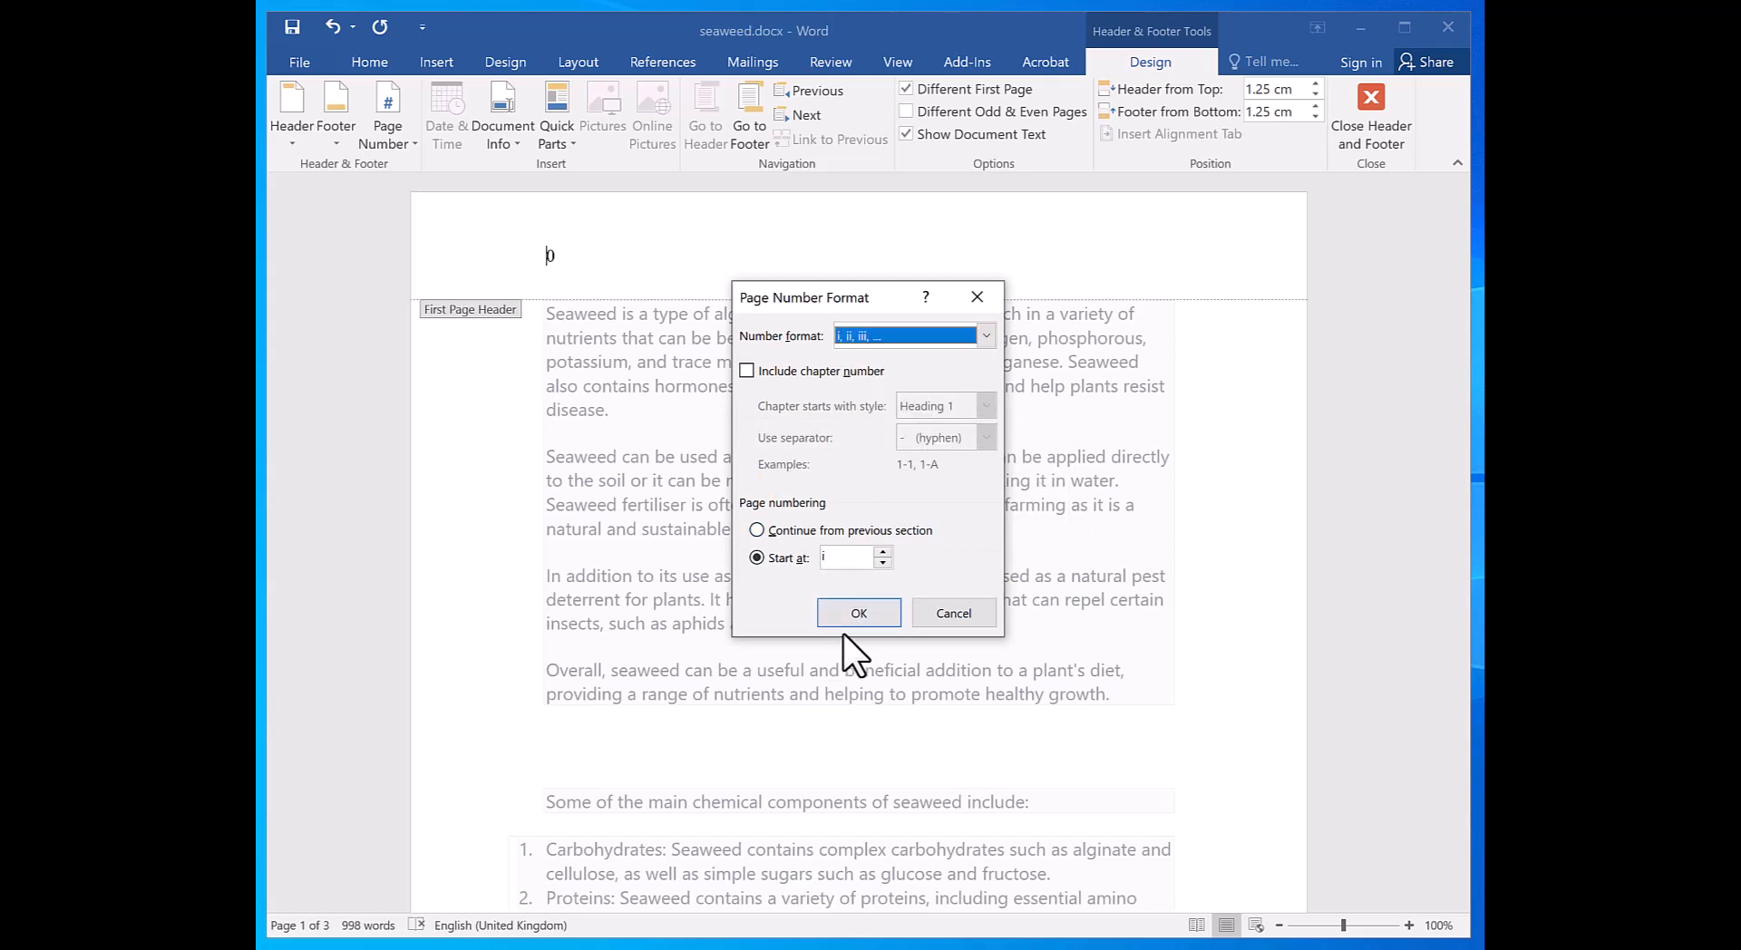
left_click(859, 613)
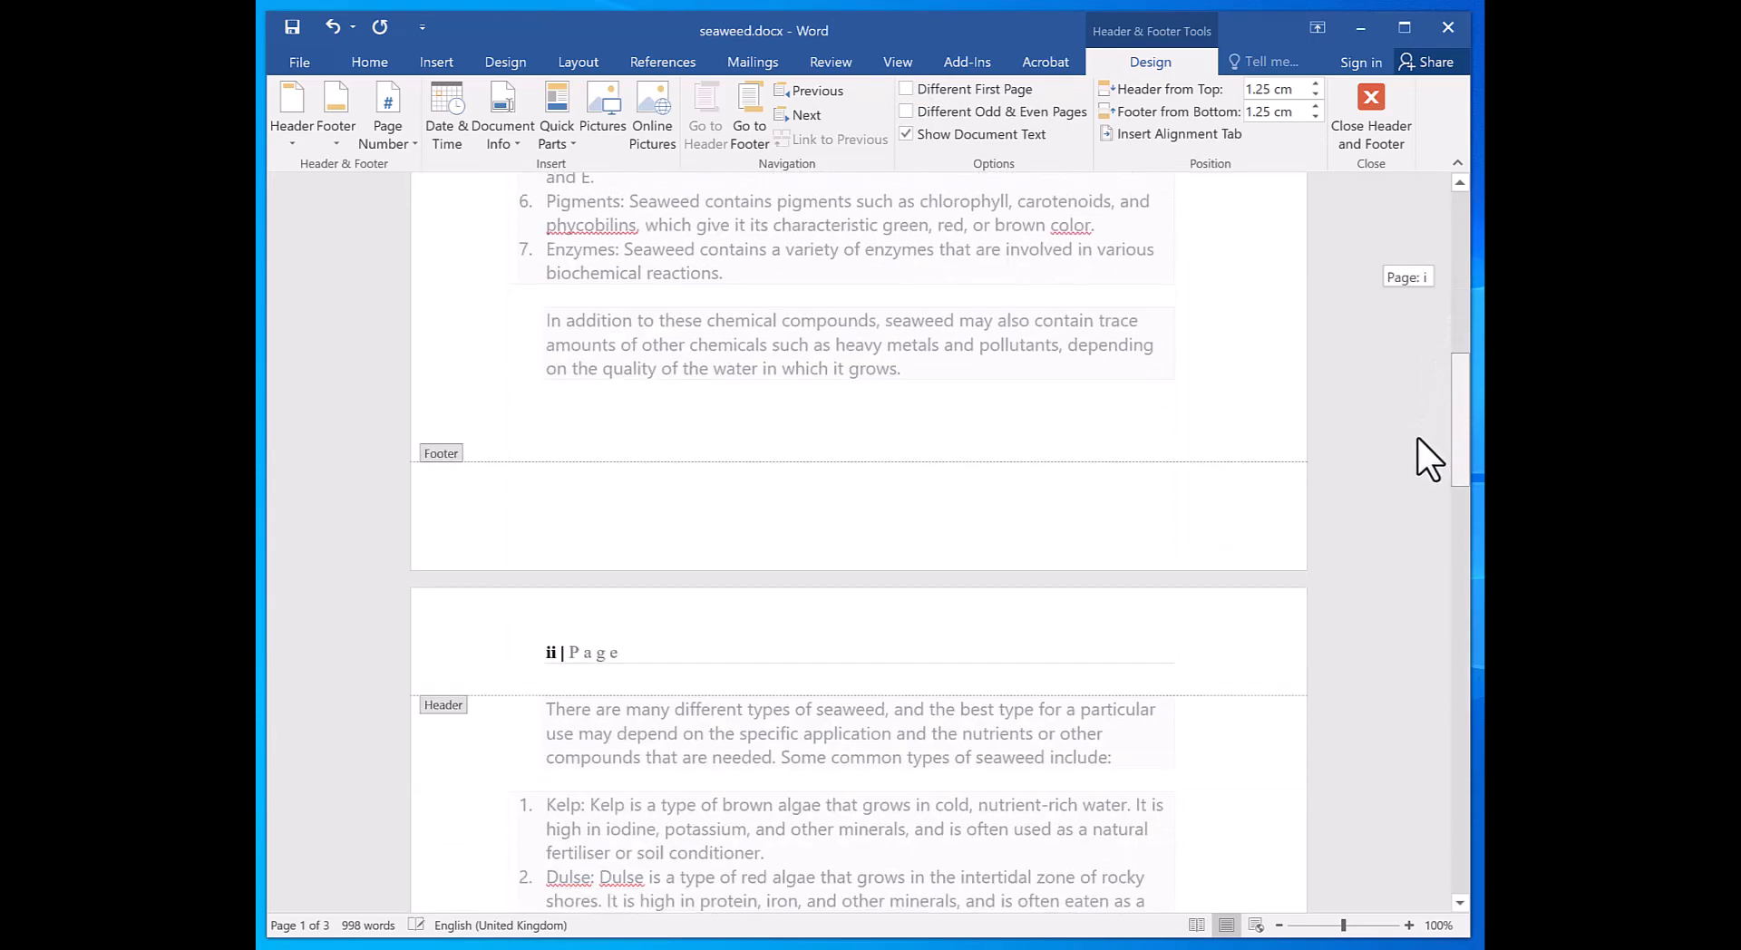
Scroll through the document to check the i | Page and ii | Page headers
scroll("down", 3)
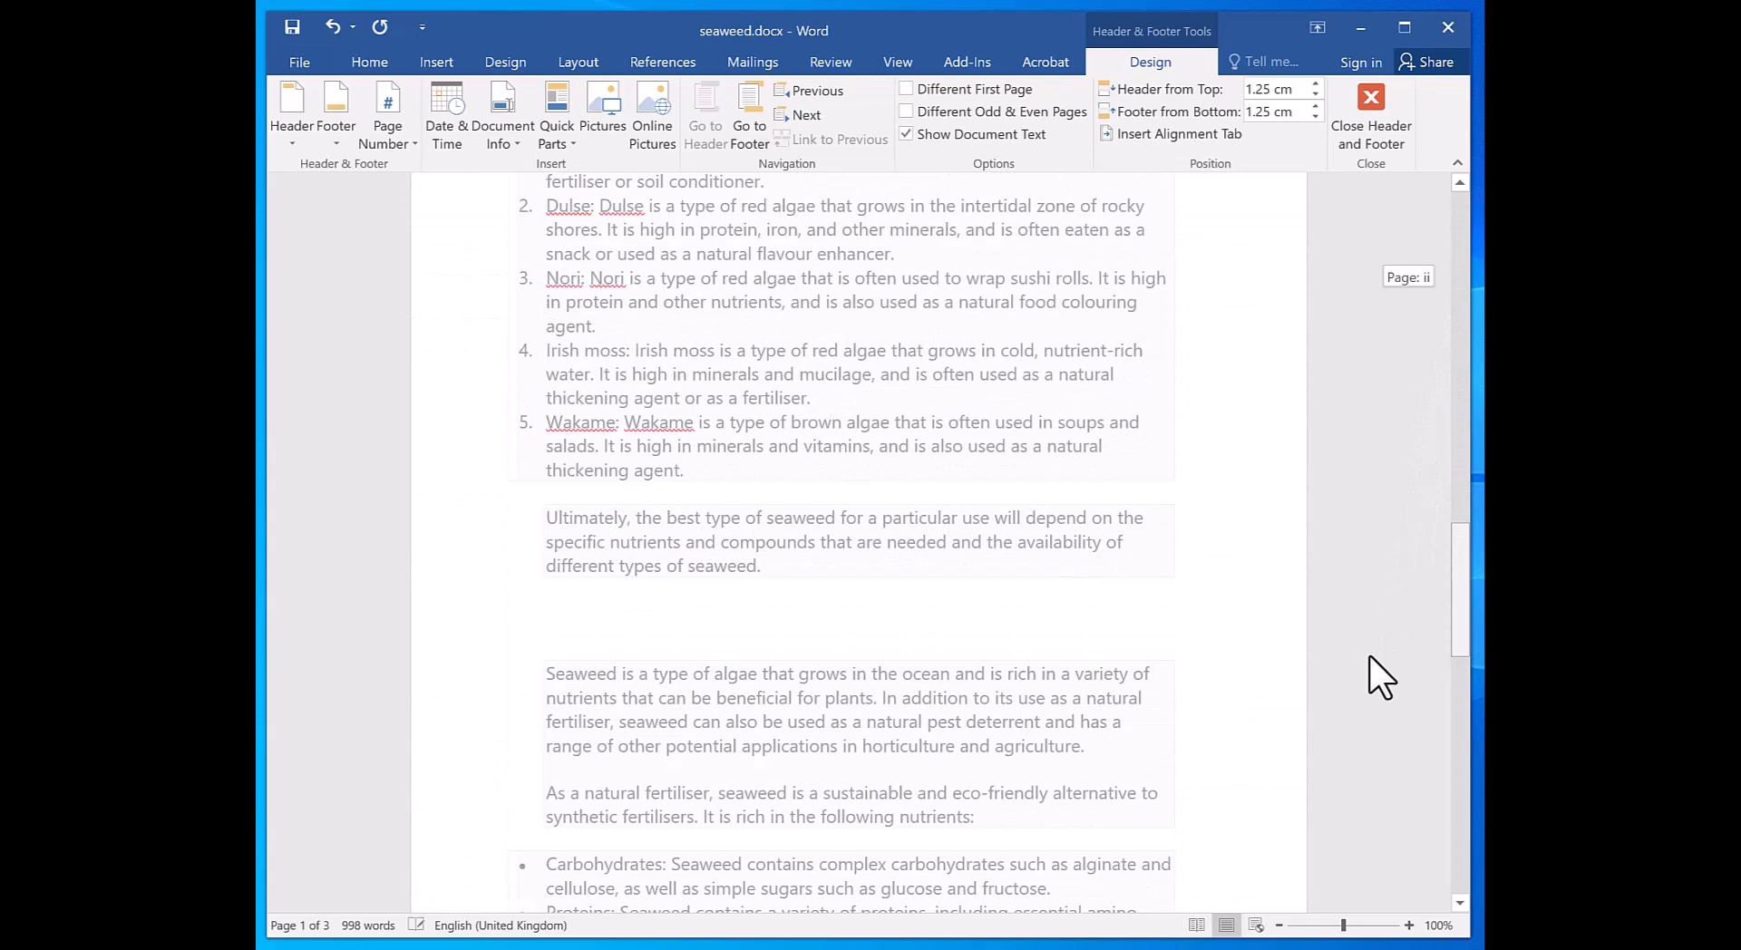
scroll("down", 3)
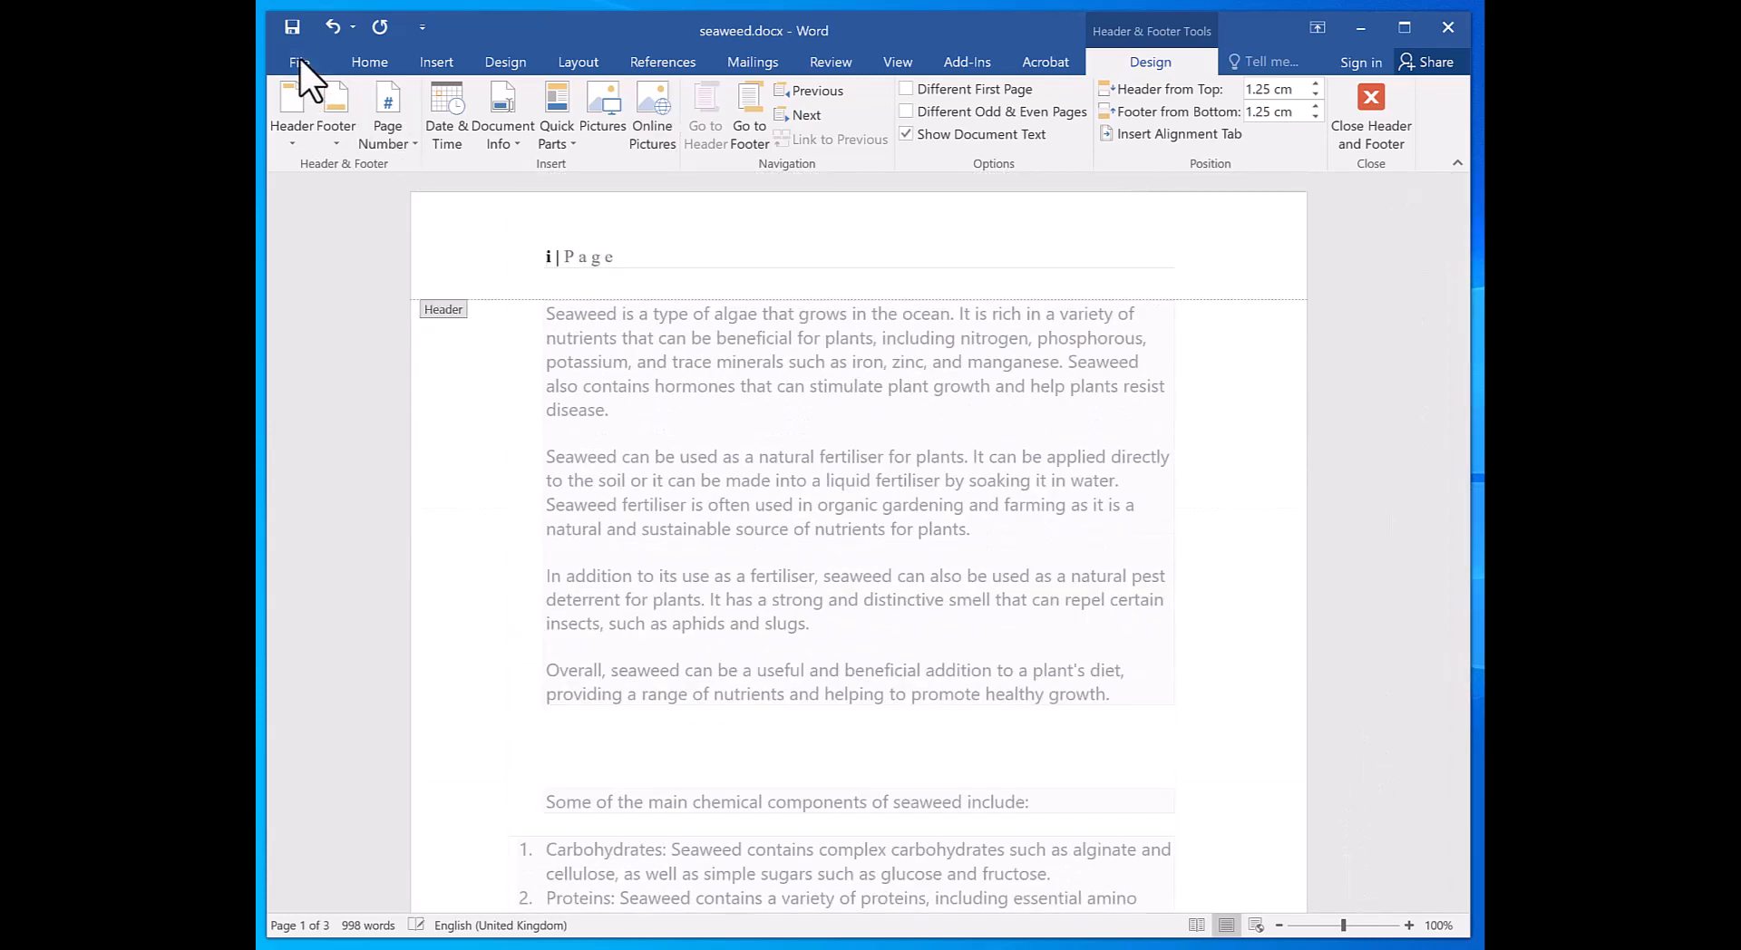
Confirm i | Page in print preview, then reopen the Page Number options
left_click(300, 60)
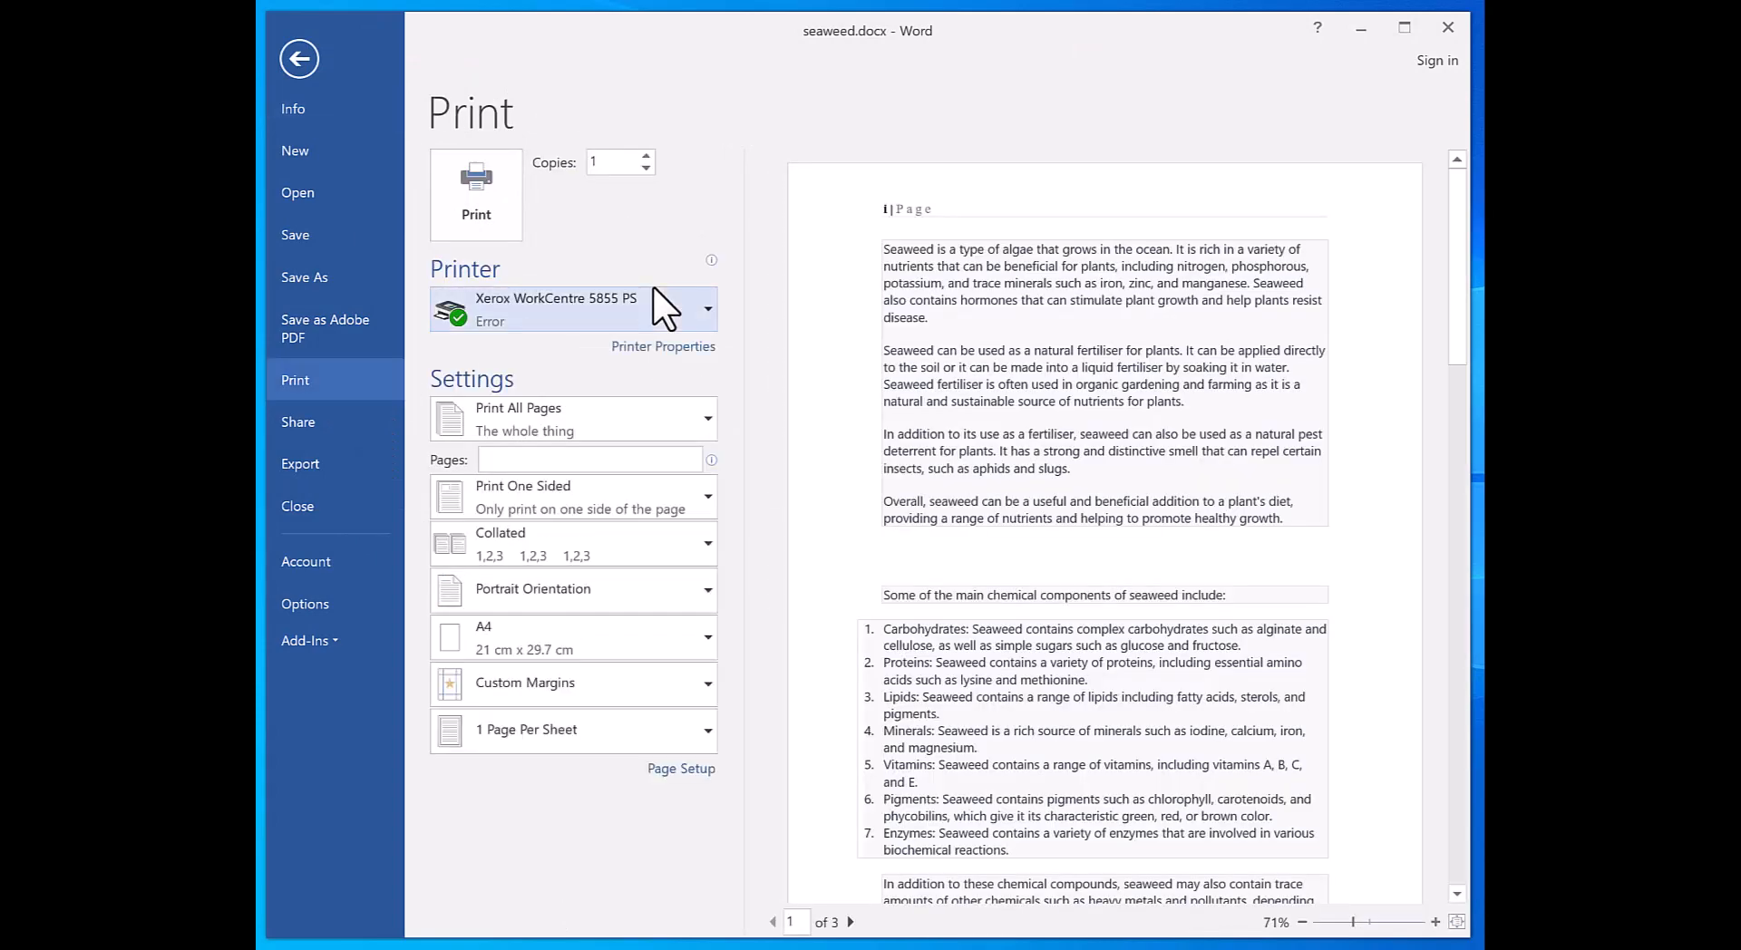
mouse_move(941, 183)
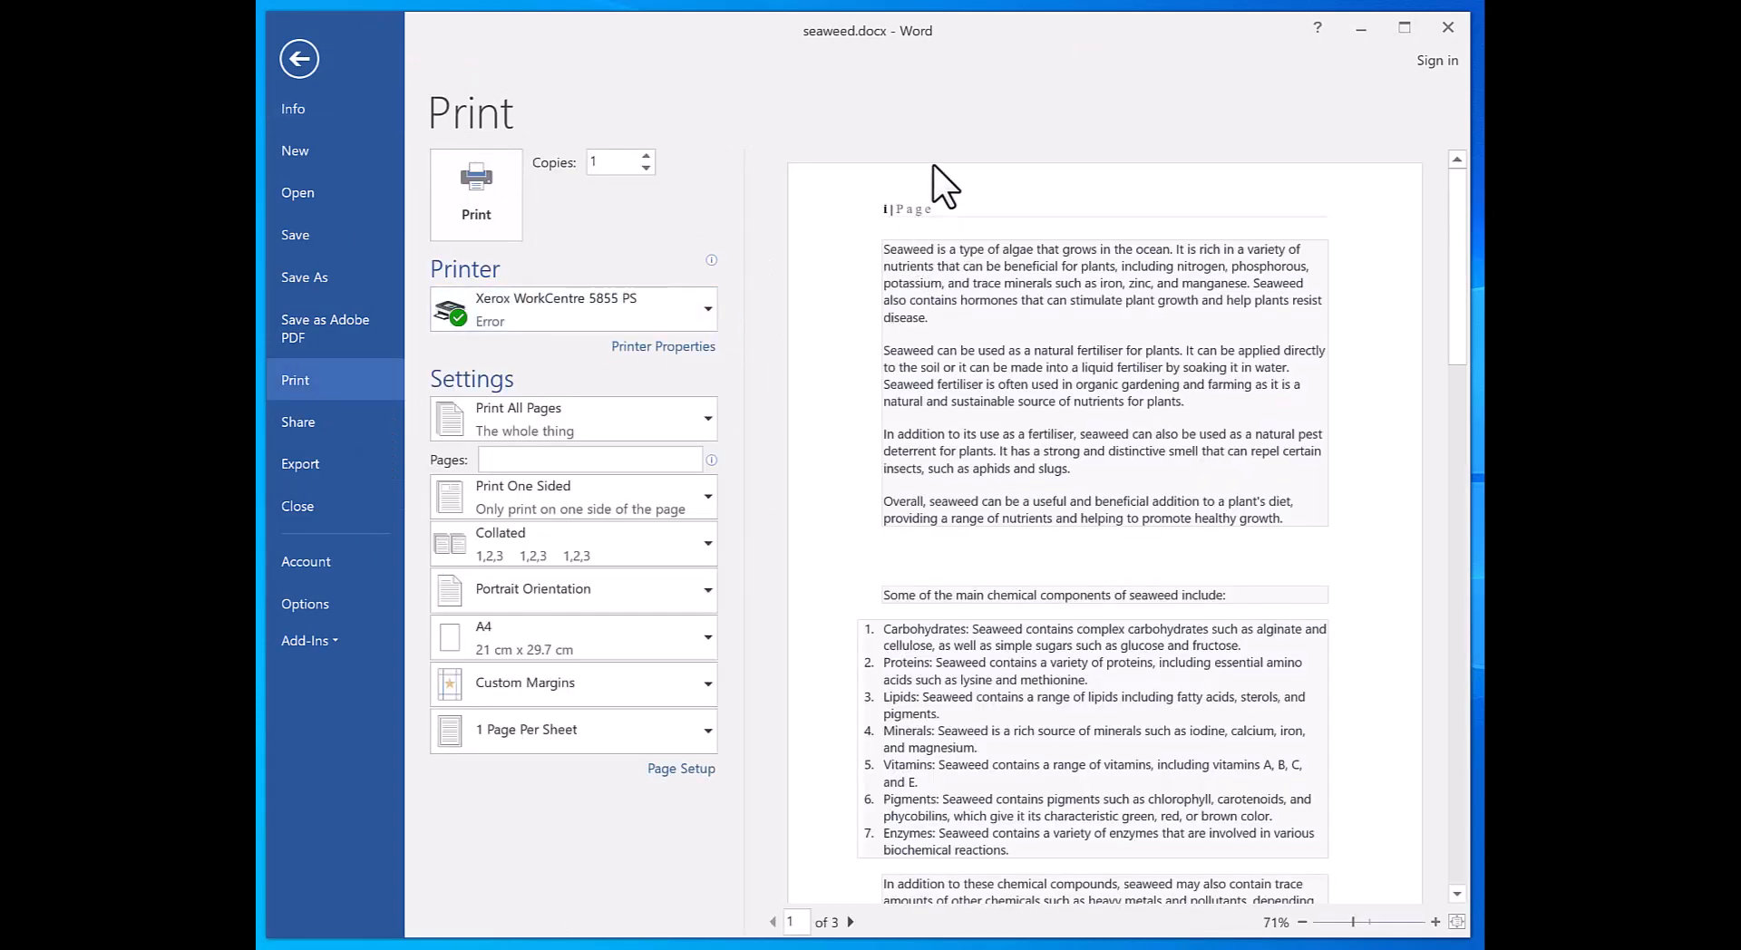
left_click(298, 59)
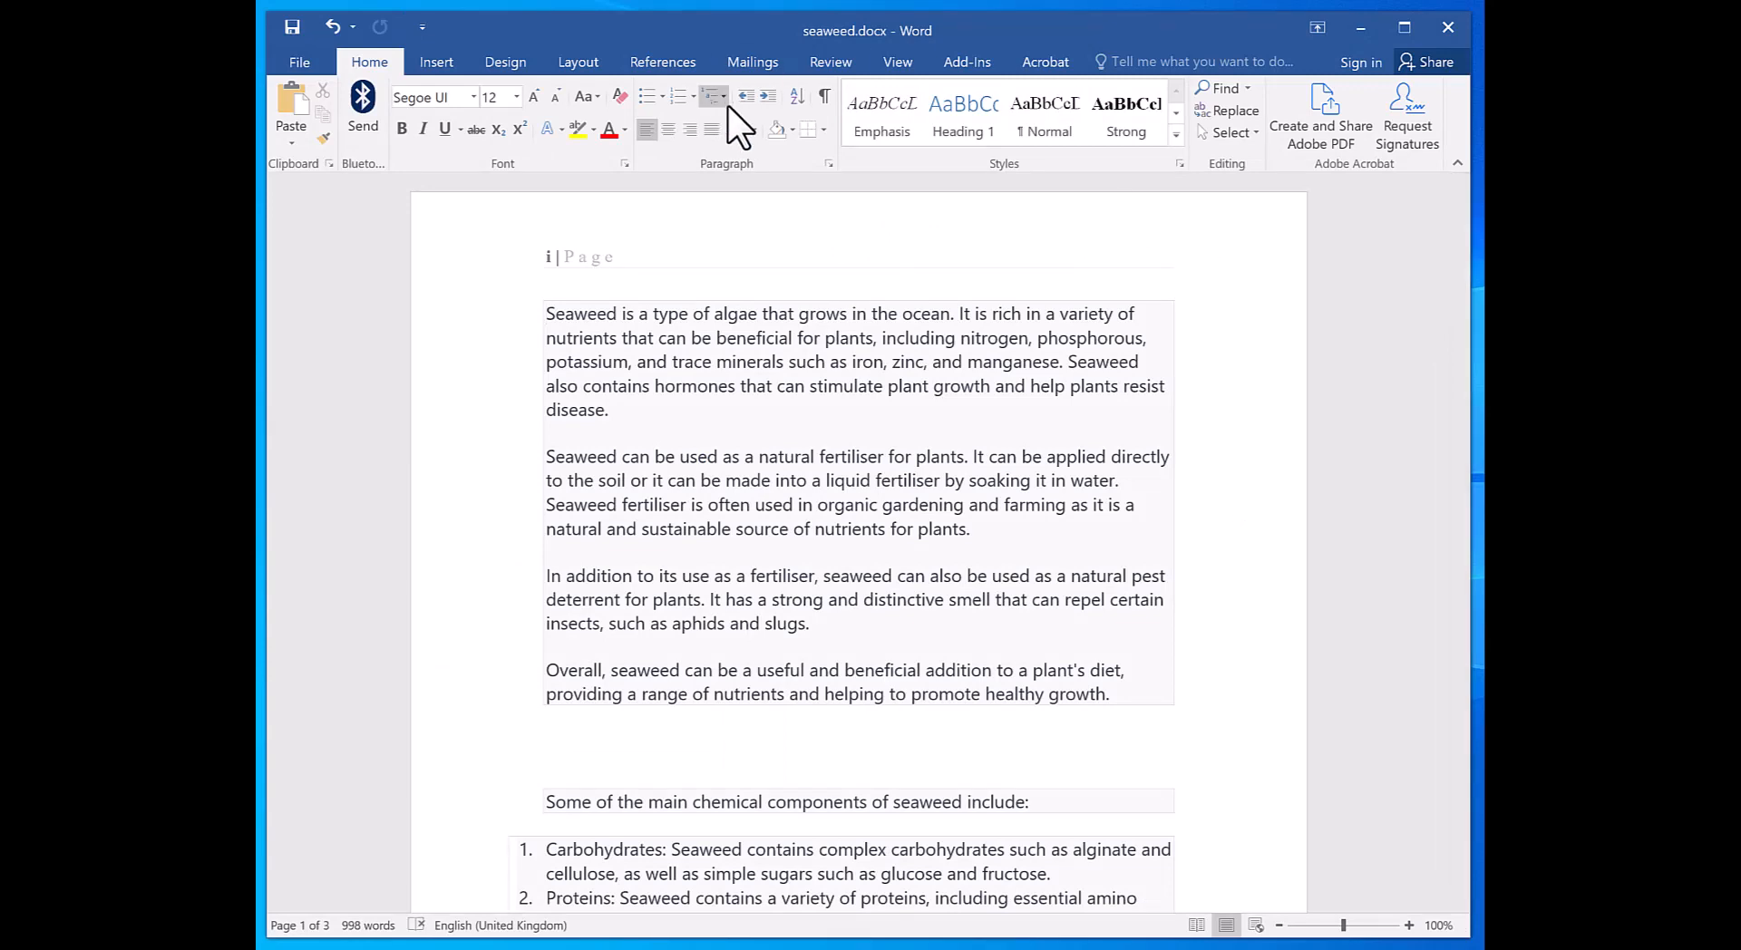
left_click(436, 61)
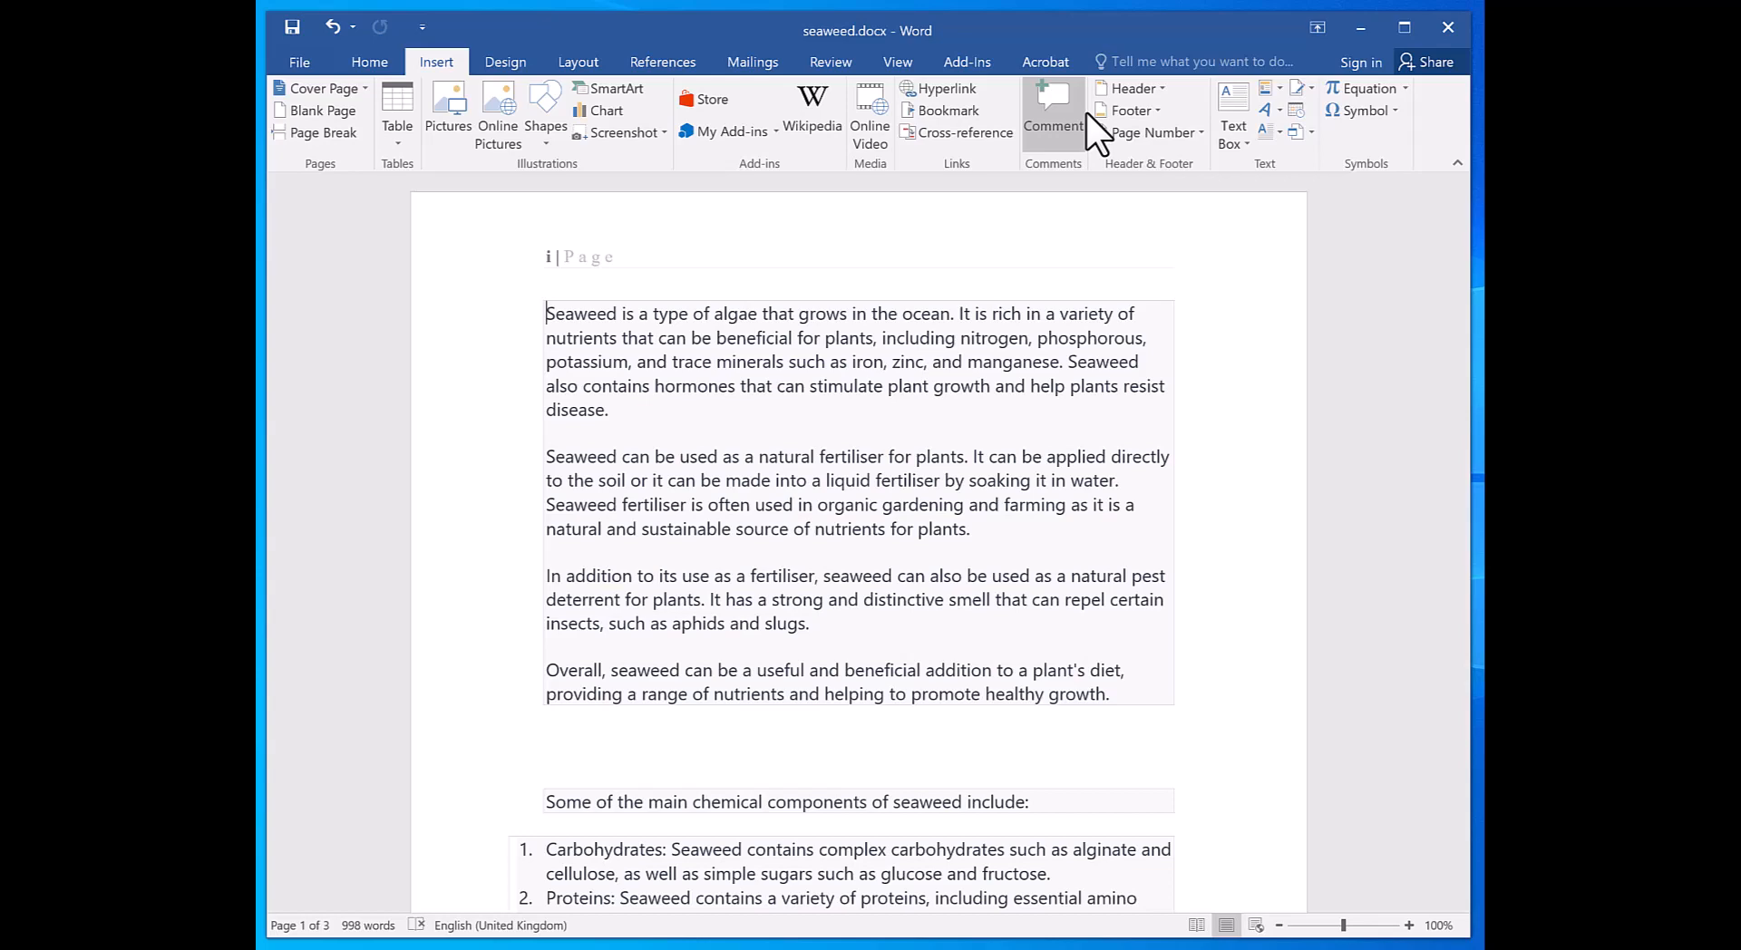
left_click(1153, 132)
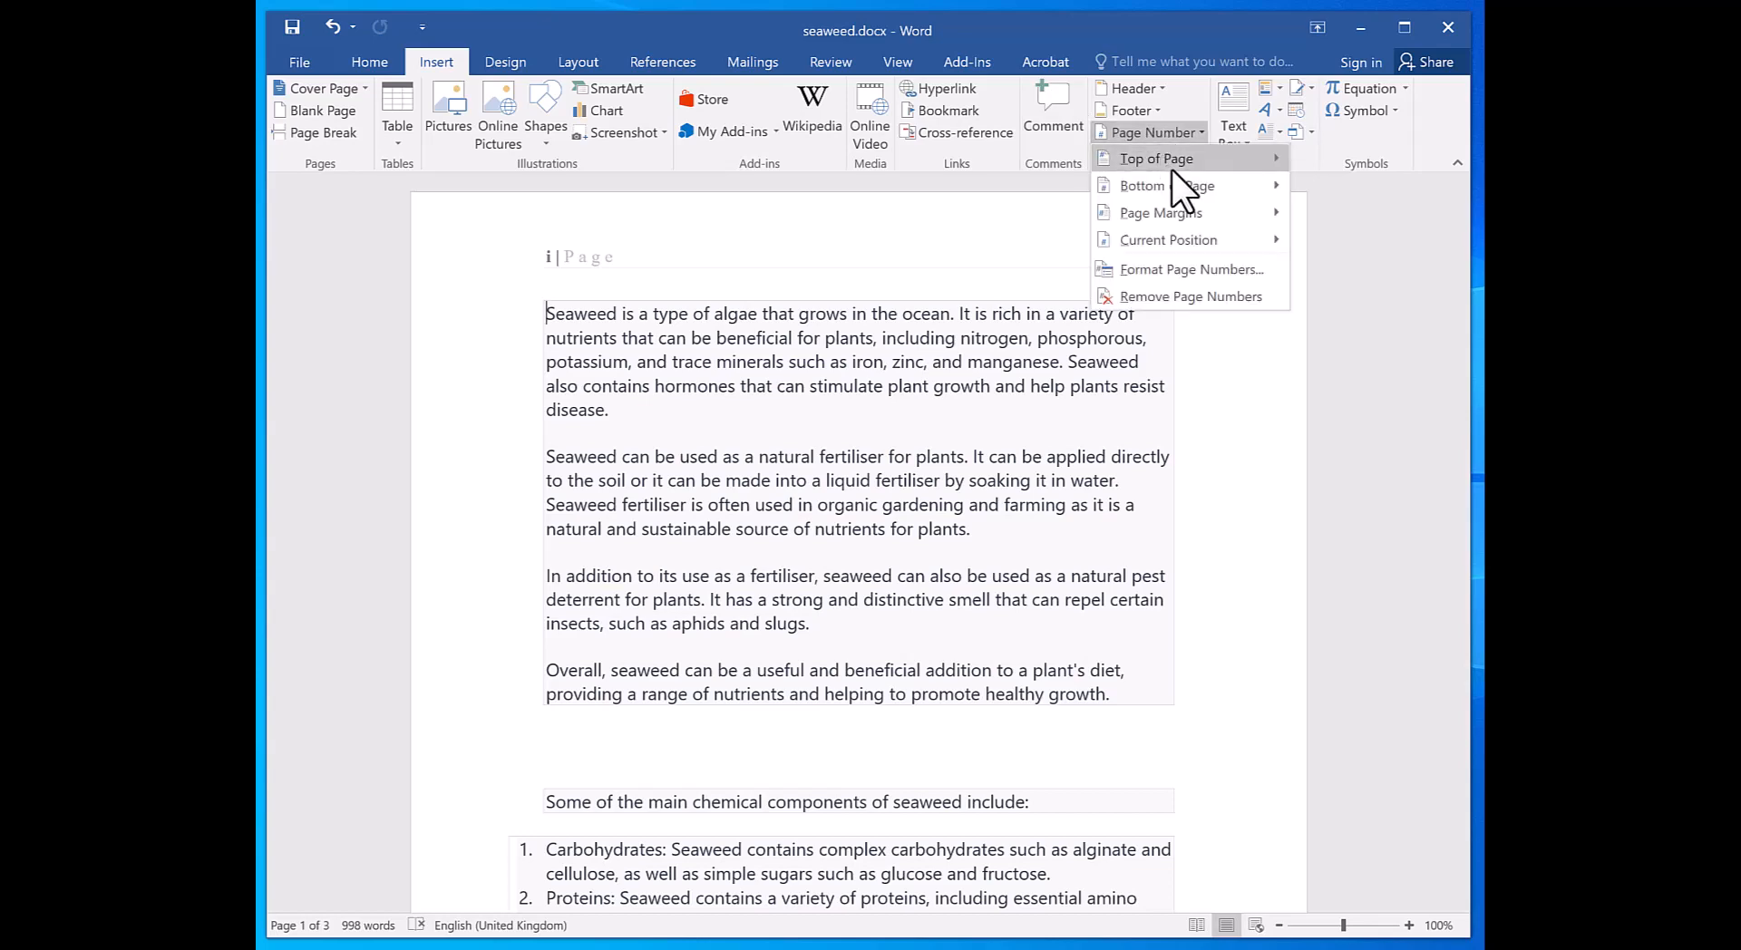